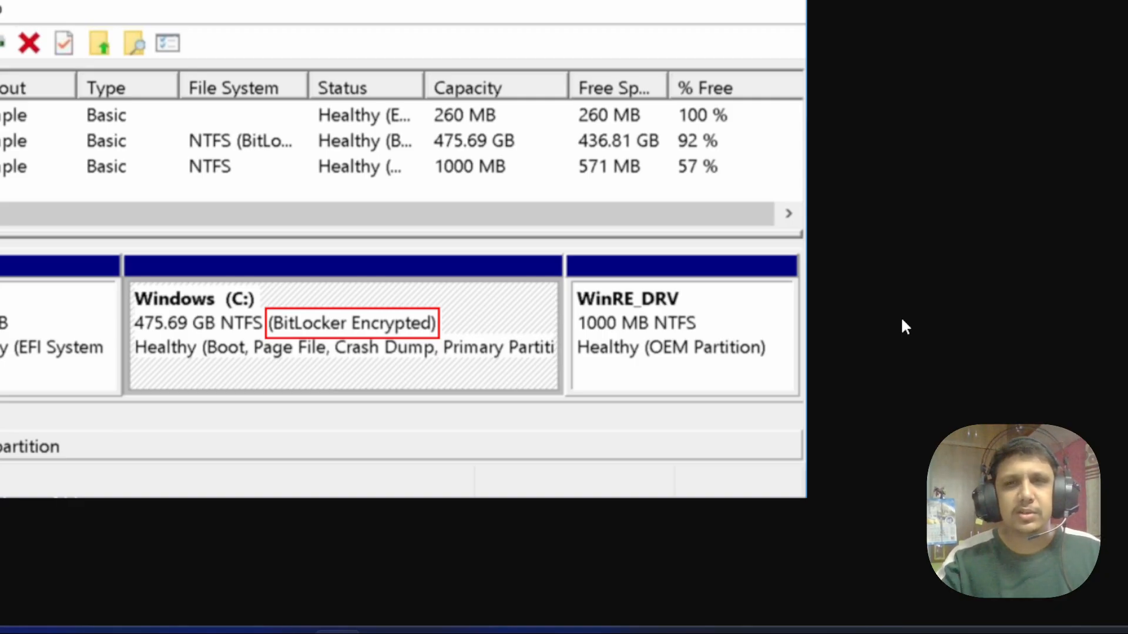
{"action": "mouse_move", "coordinate": [447, 383]}
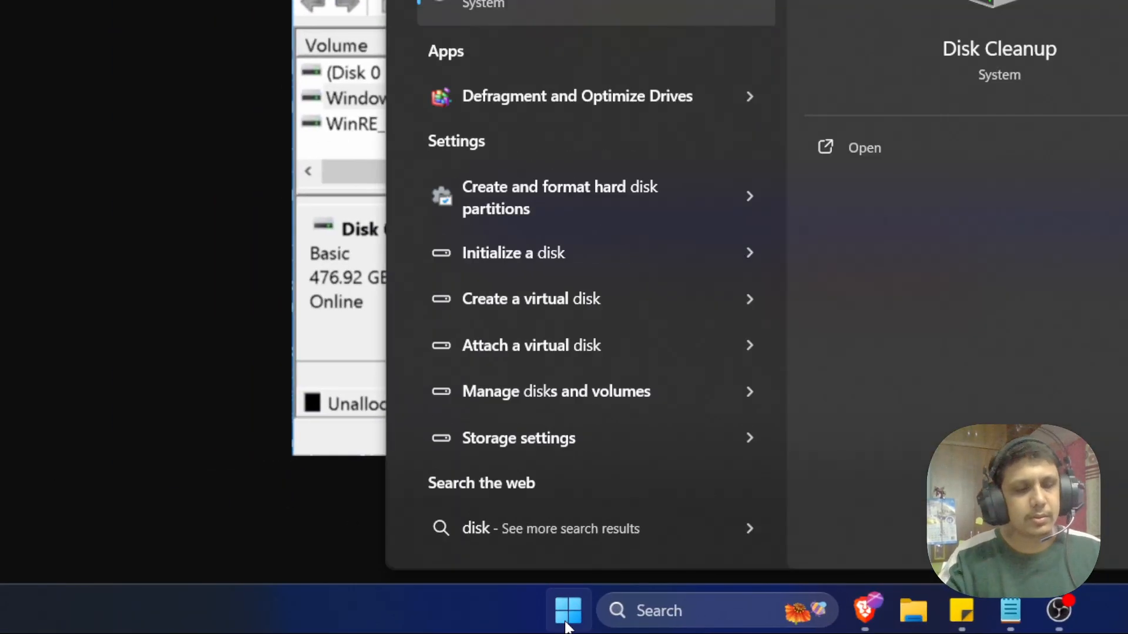
Search Windows for diskmgmt.msc to launch the Disk Management console.
{"action": "left_click", "coordinate": [567, 609]}
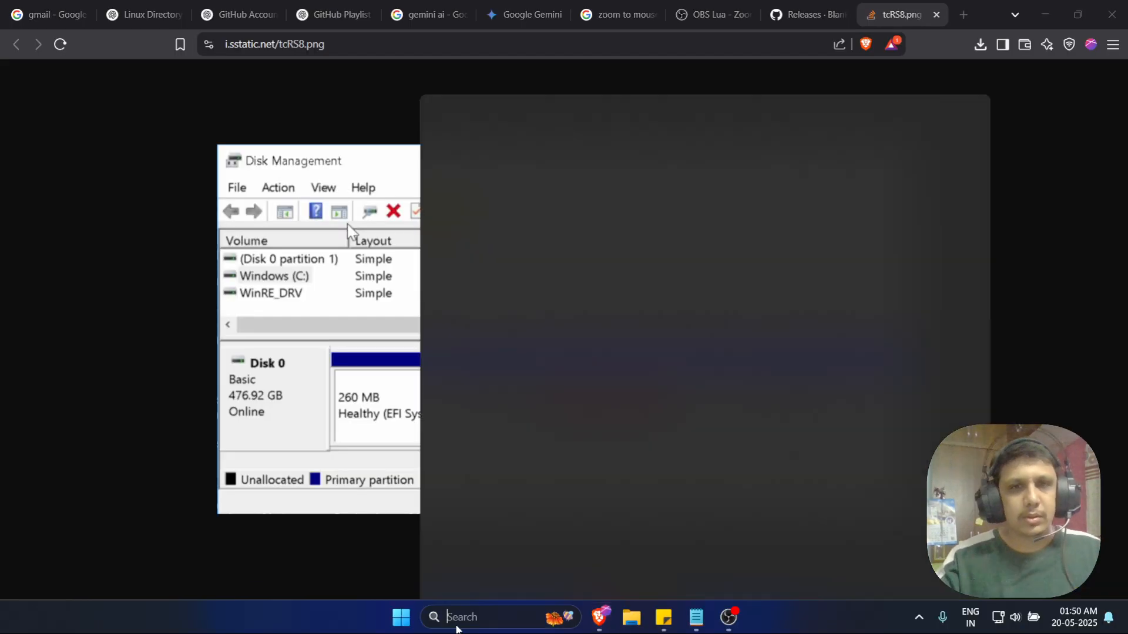
{"action": "type", "text": "diskmgmt.msc"}
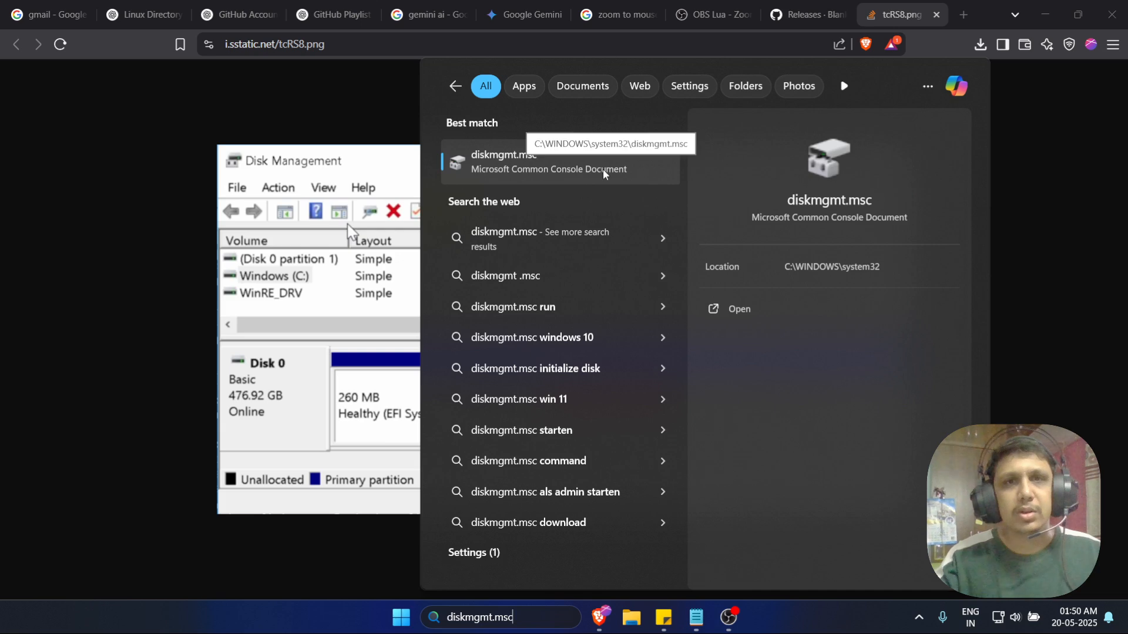
{"action": "mouse_move", "coordinate": [728, 302]}
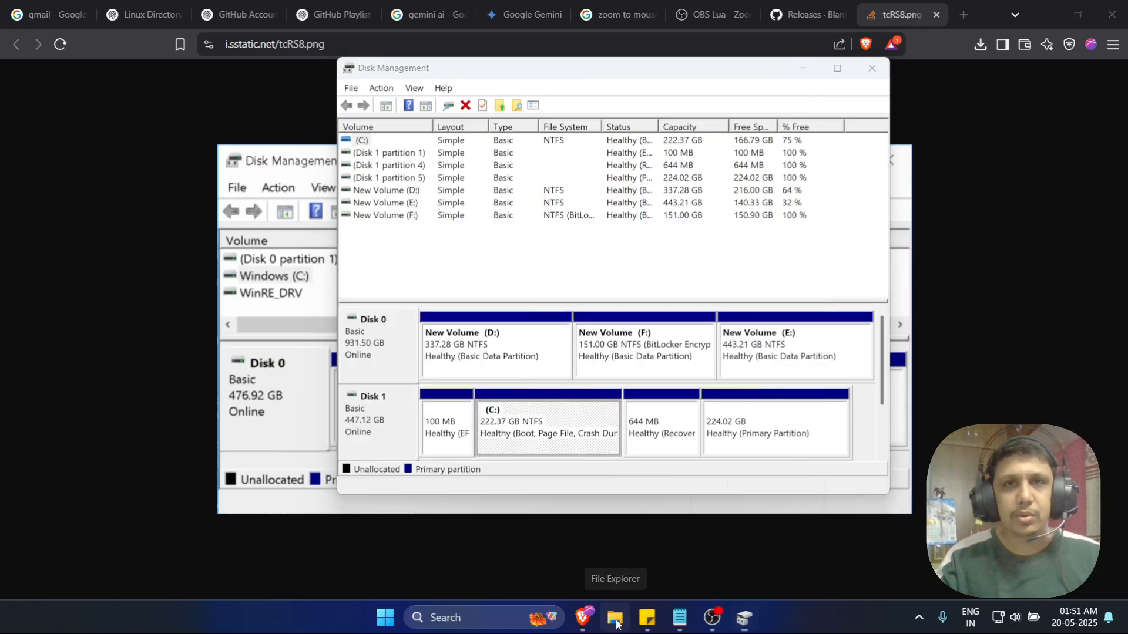
View This PC in File Explorer and select the locked New Volume (F:).
{"action": "left_click", "coordinate": [613, 617]}
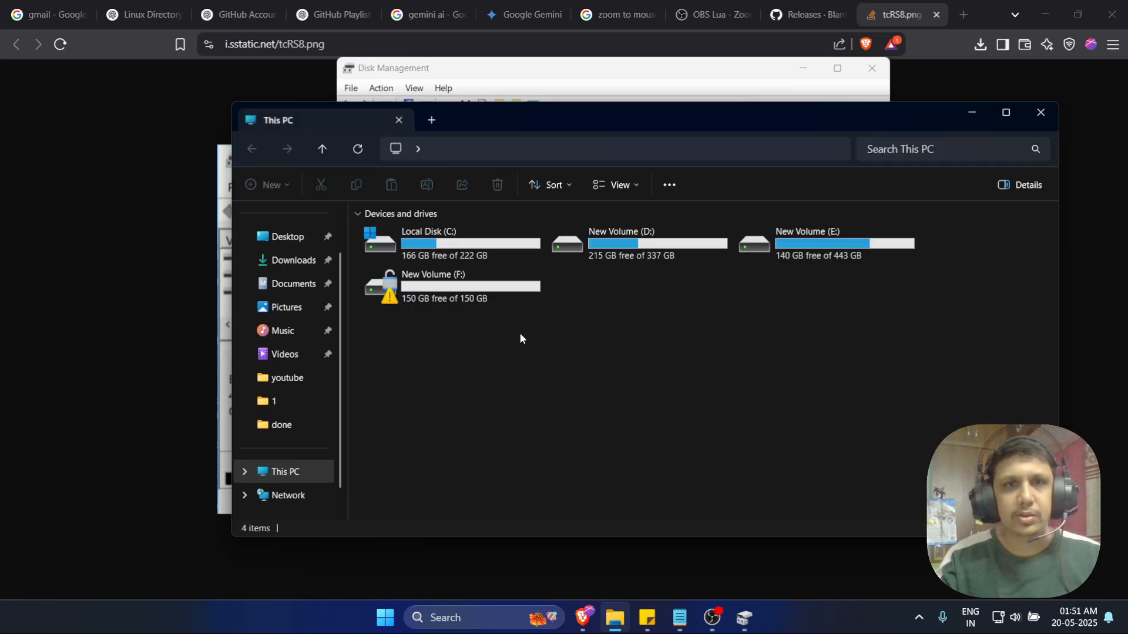
{"action": "left_click", "coordinate": [451, 285]}
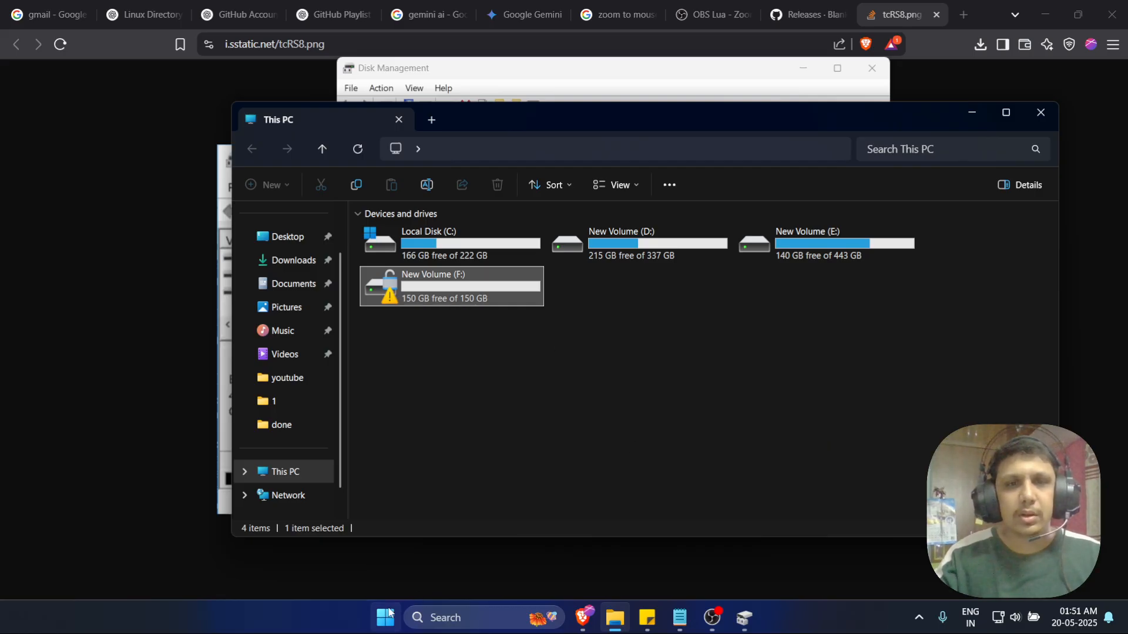
Search Start for cmd to launch Command Prompt as administrator.
{"action": "left_click", "coordinate": [386, 616]}
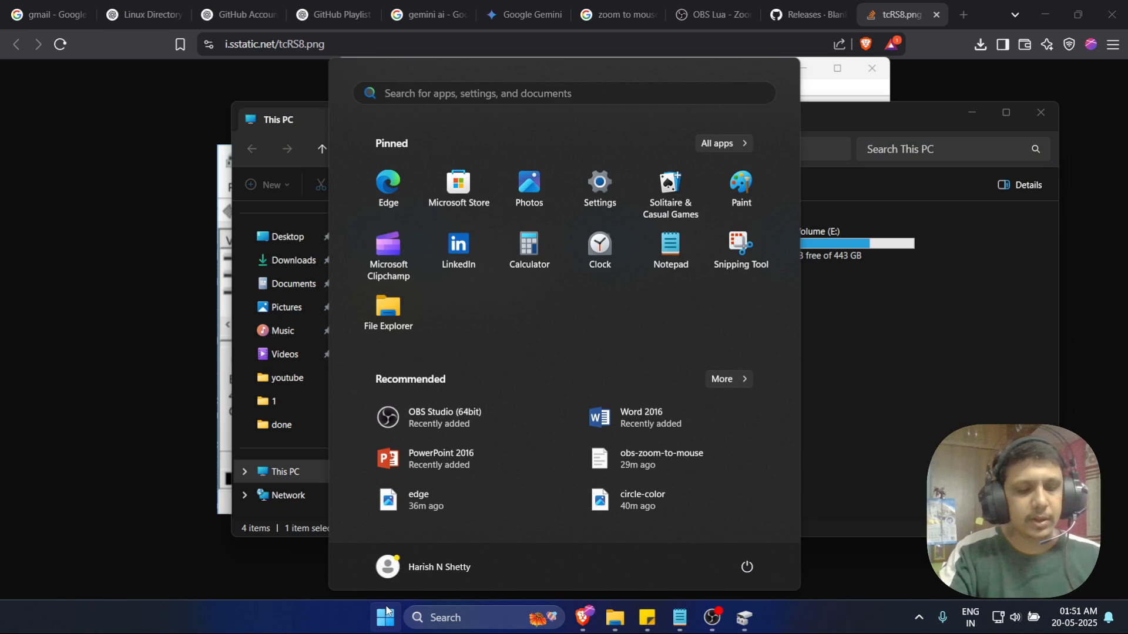
{"action": "type", "text": "cmd"}
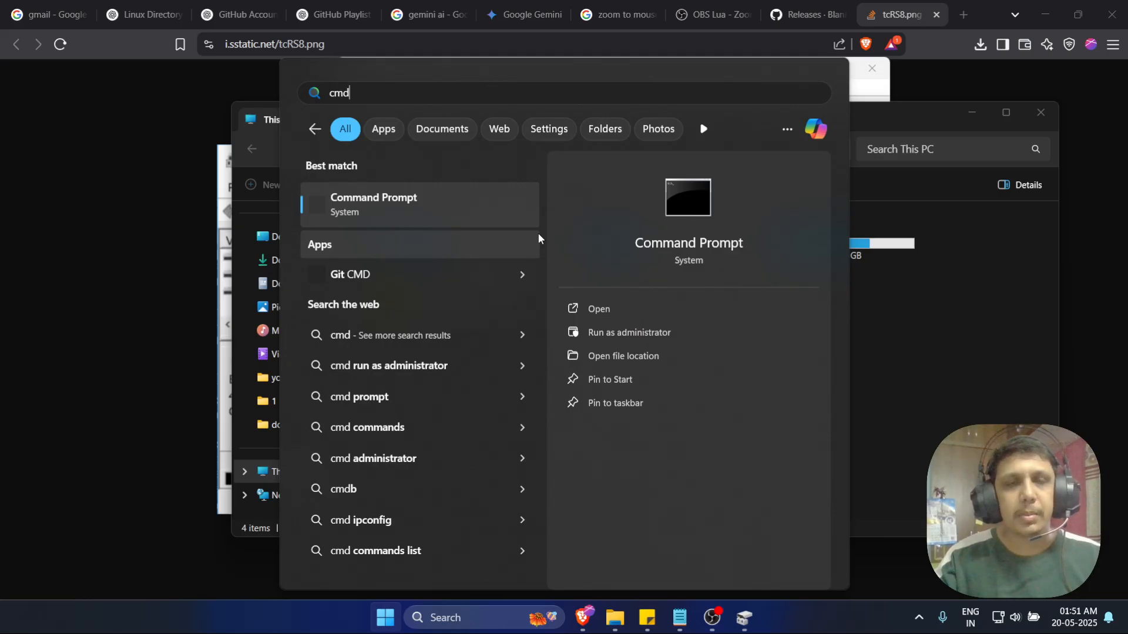
{"action": "mouse_move", "coordinate": [639, 339]}
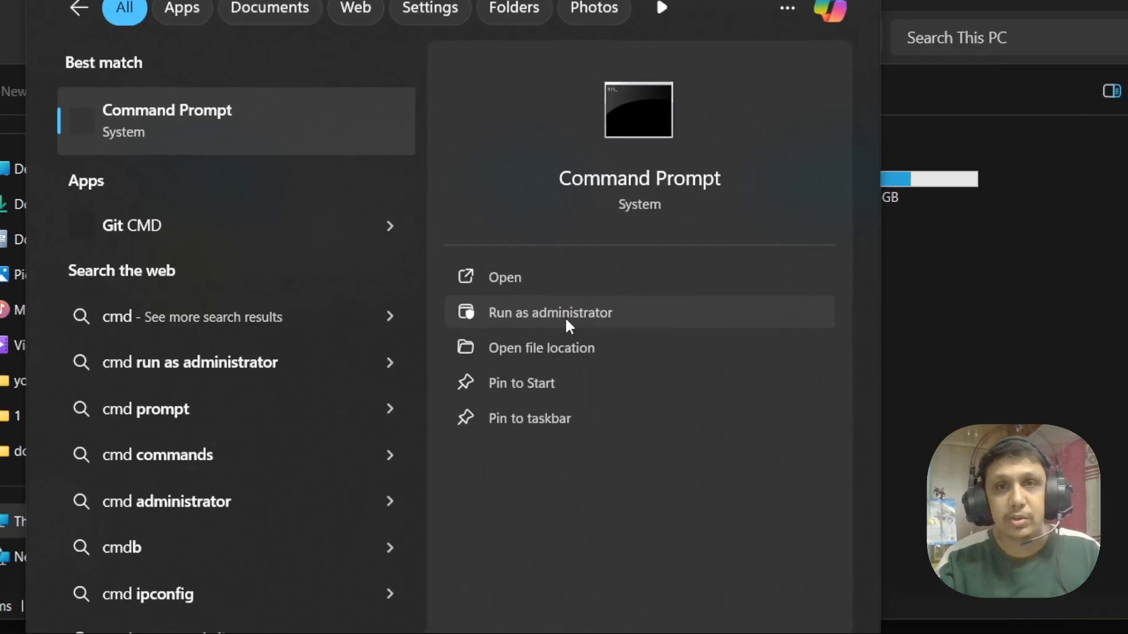
{"action": "mouse_move", "coordinate": [581, 324]}
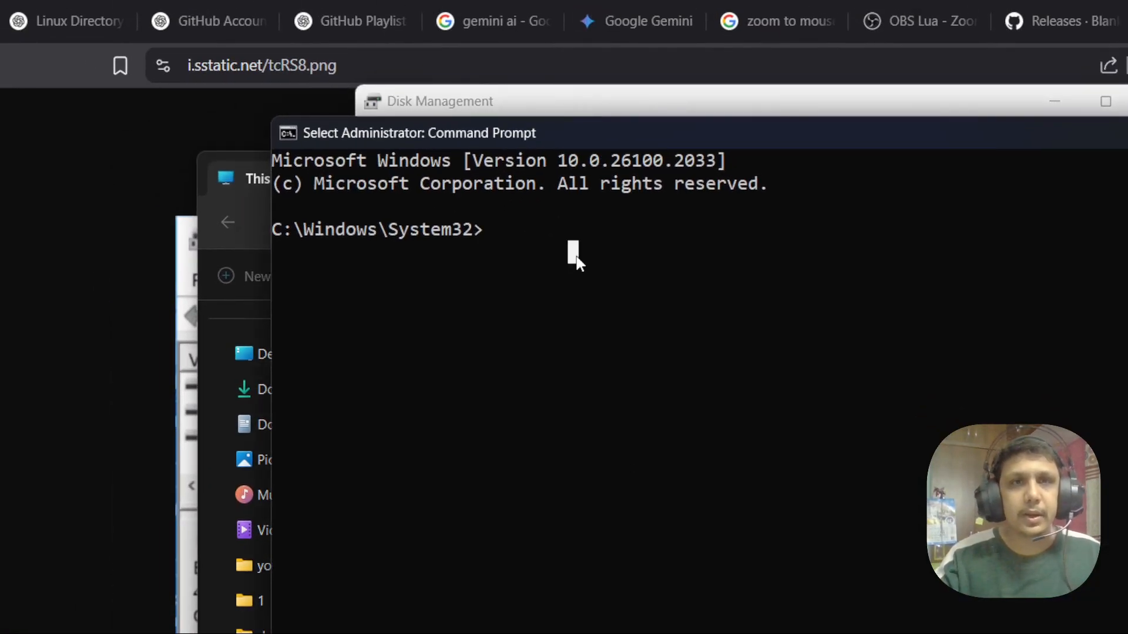
Run manage-bde -status to list BitLocker status for all volumes.
{"action": "type", "text": "m"}
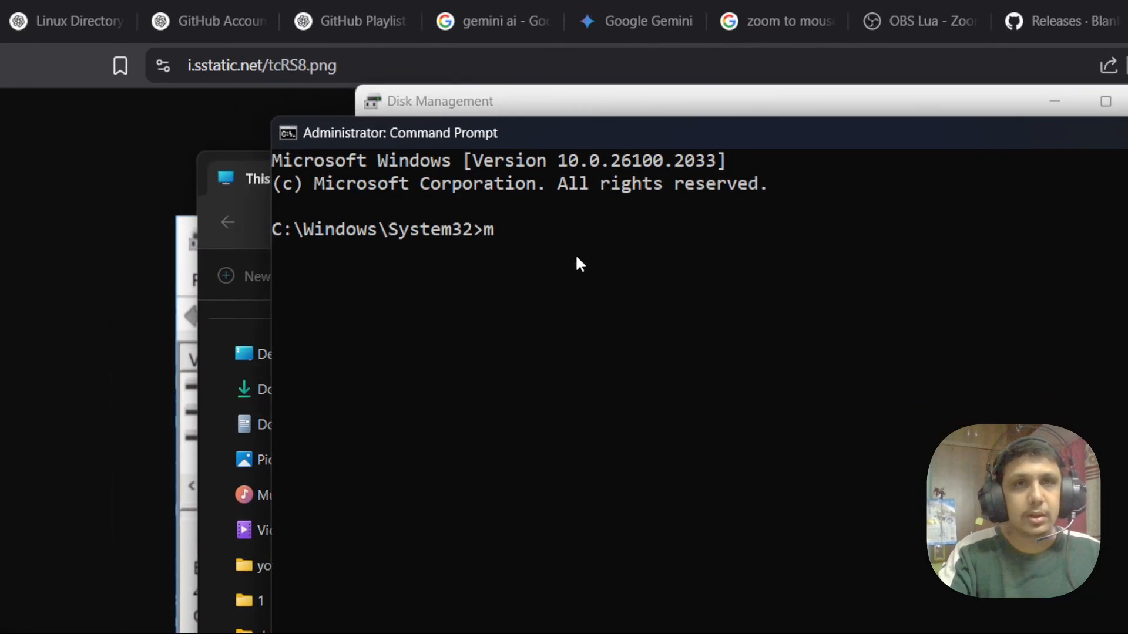
{"action": "type", "text": "ana"}
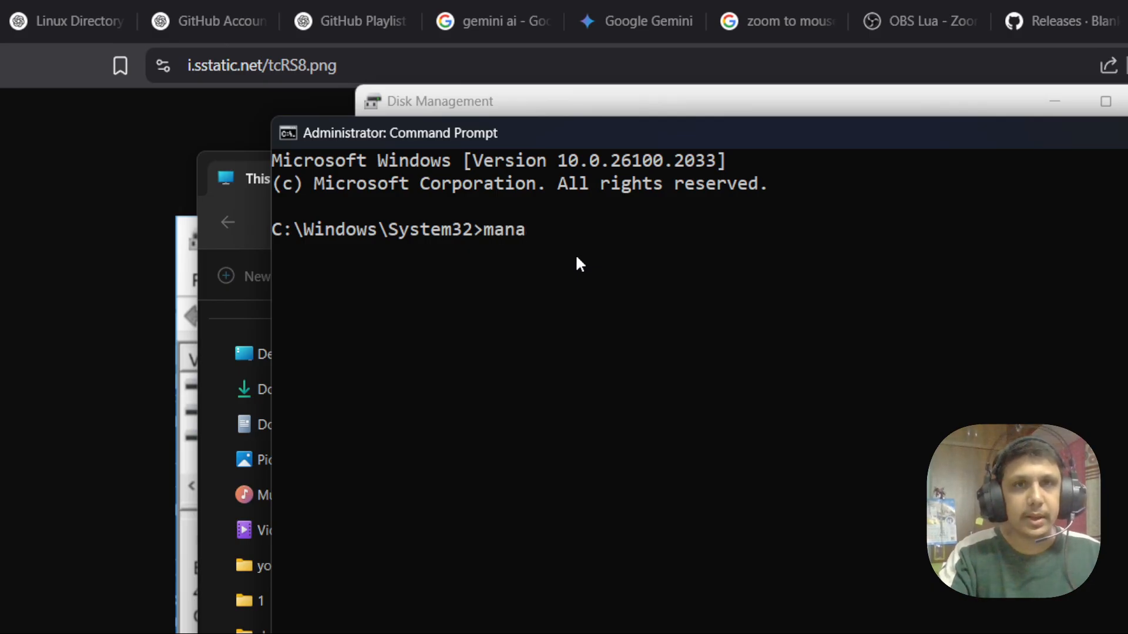
{"action": "type", "text": "ge-"}
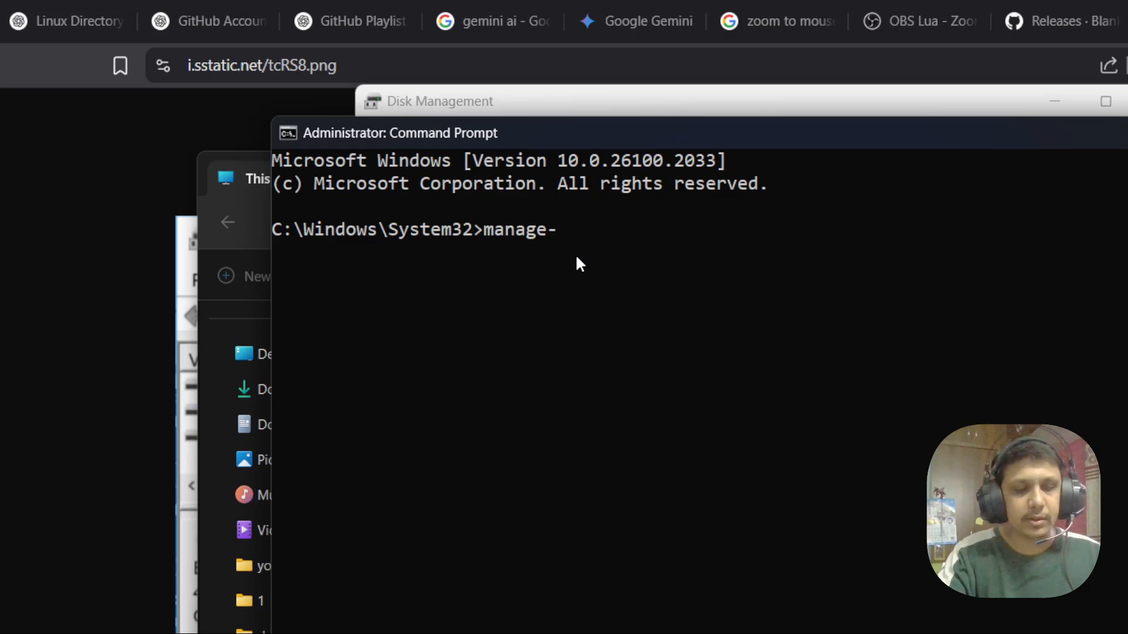
{"action": "type", "text": "bde"}
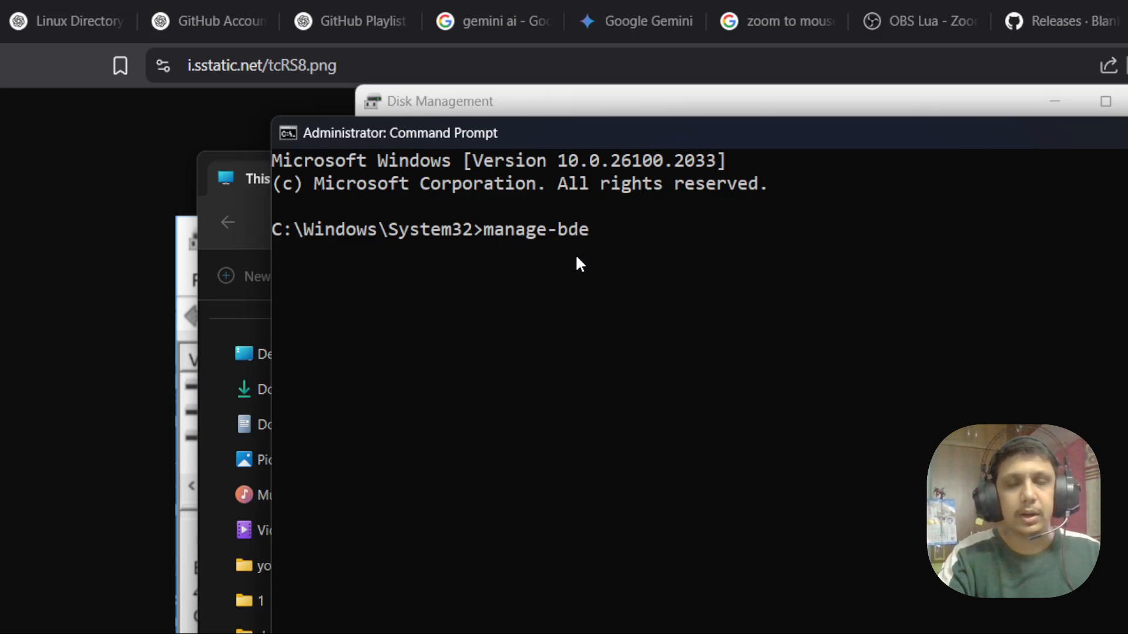
{"action": "type", "text": "-status"}
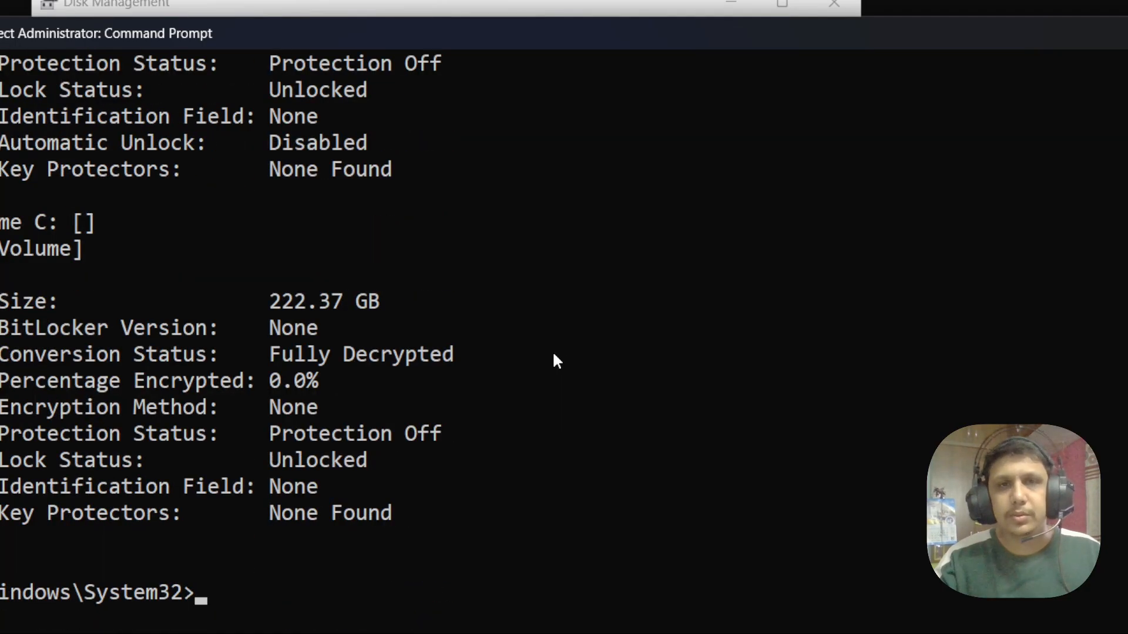
{"action": "mouse_move", "coordinate": [393, 579]}
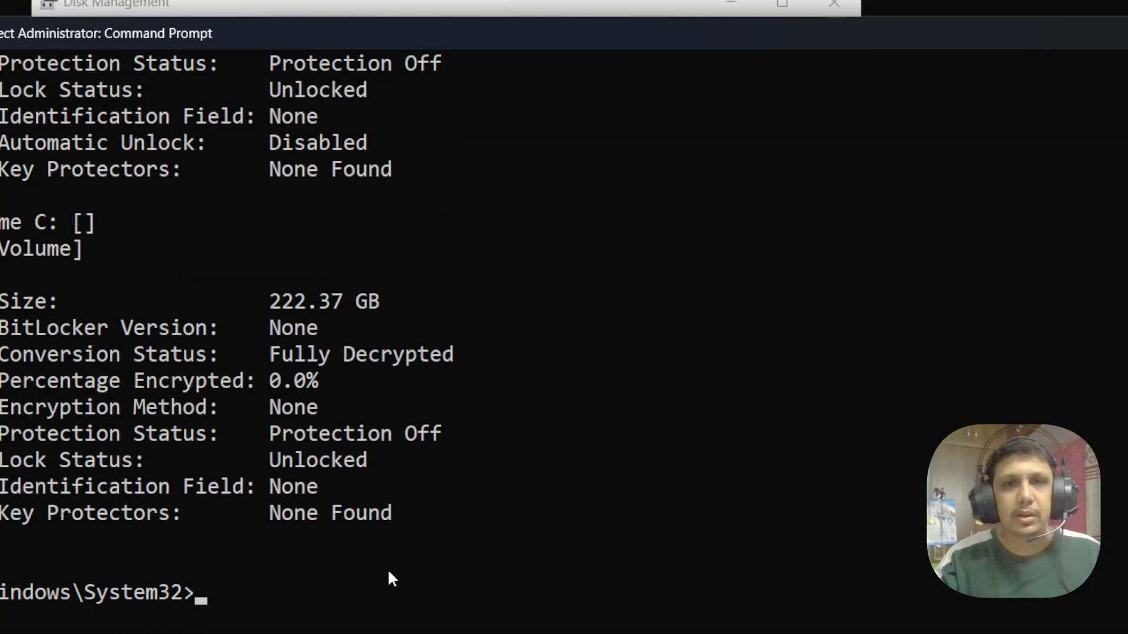
Search for and bring up the Control Panel window.
{"action": "left_click", "coordinate": [553, 611]}
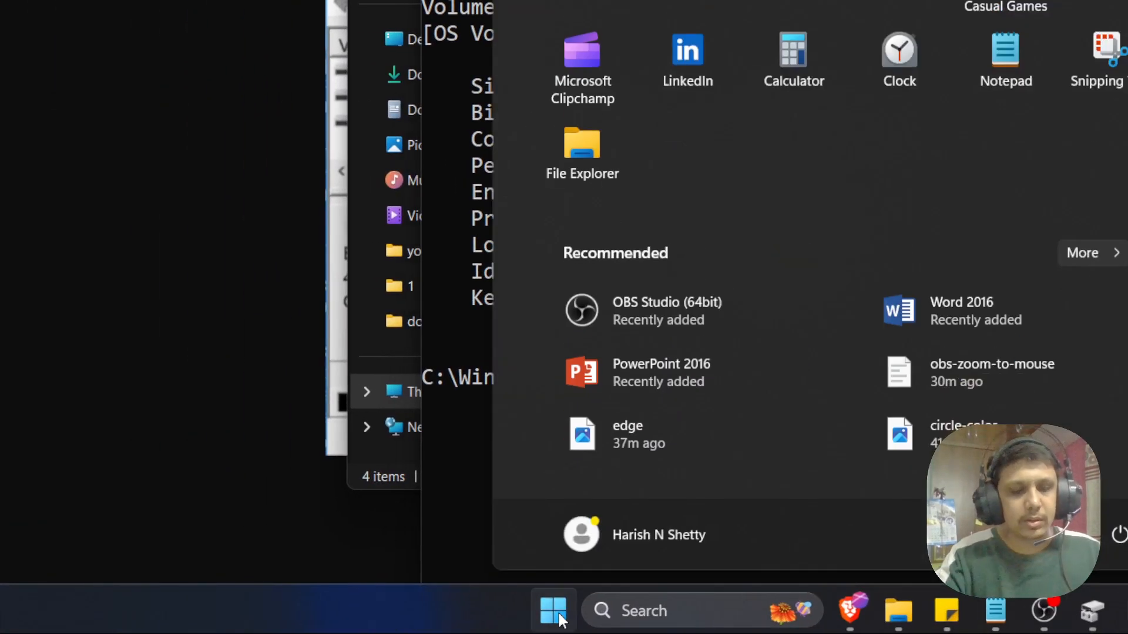
{"action": "type", "text": "contr"}
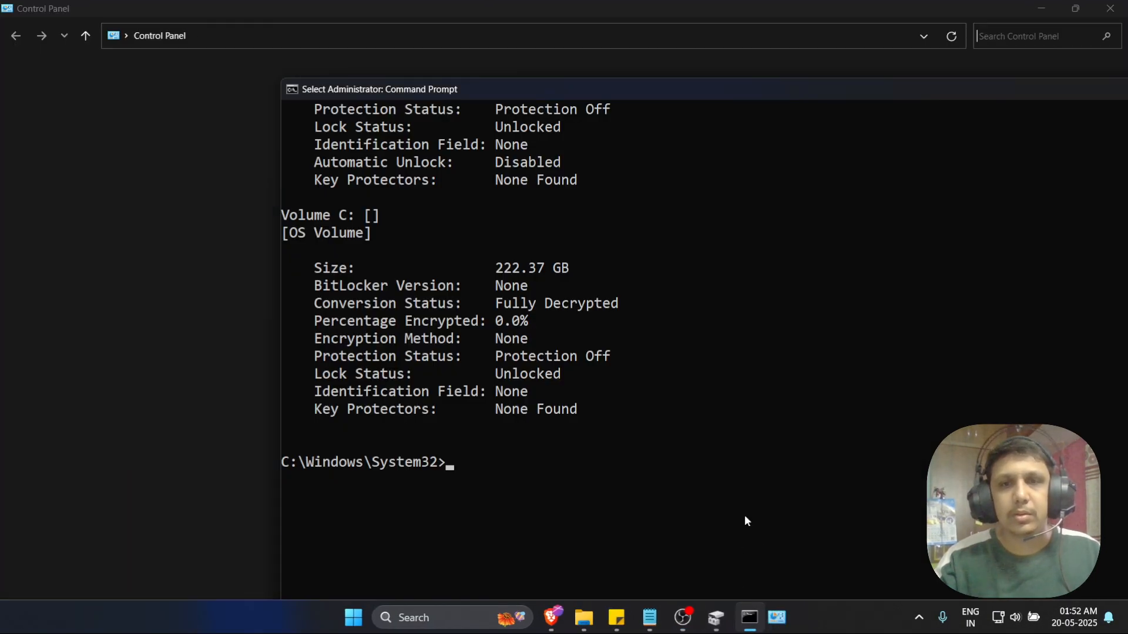
{"action": "left_click", "coordinate": [776, 616]}
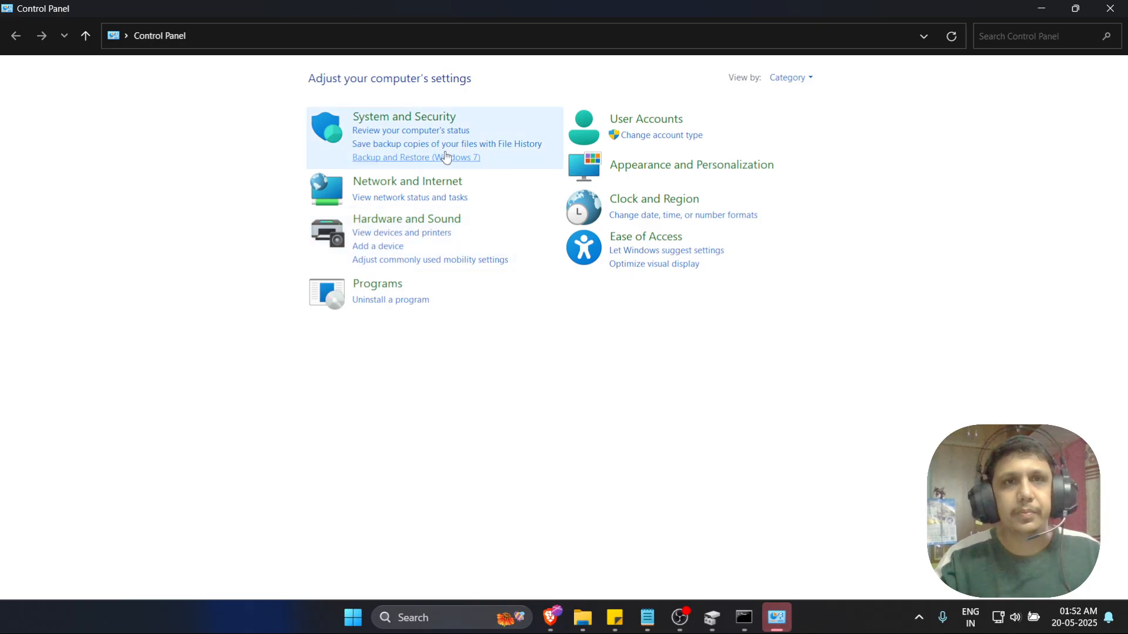
{"action": "mouse_move", "coordinate": [403, 116]}
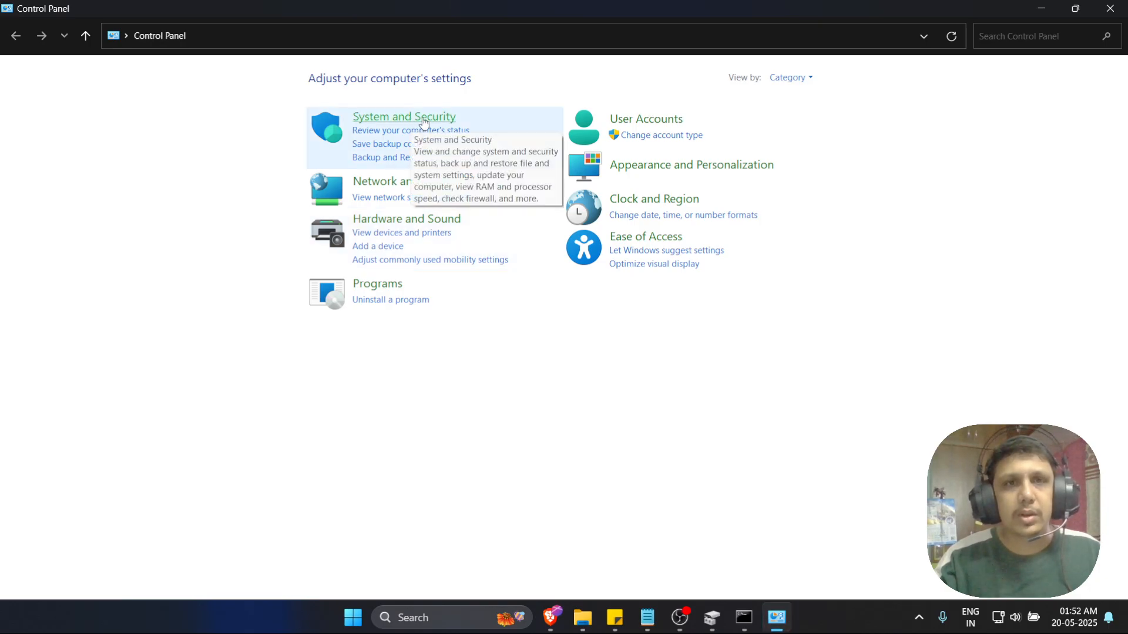
Go to System and Security > BitLocker Drive Encryption and expand New Volume (F:).
{"action": "left_click", "coordinate": [403, 117]}
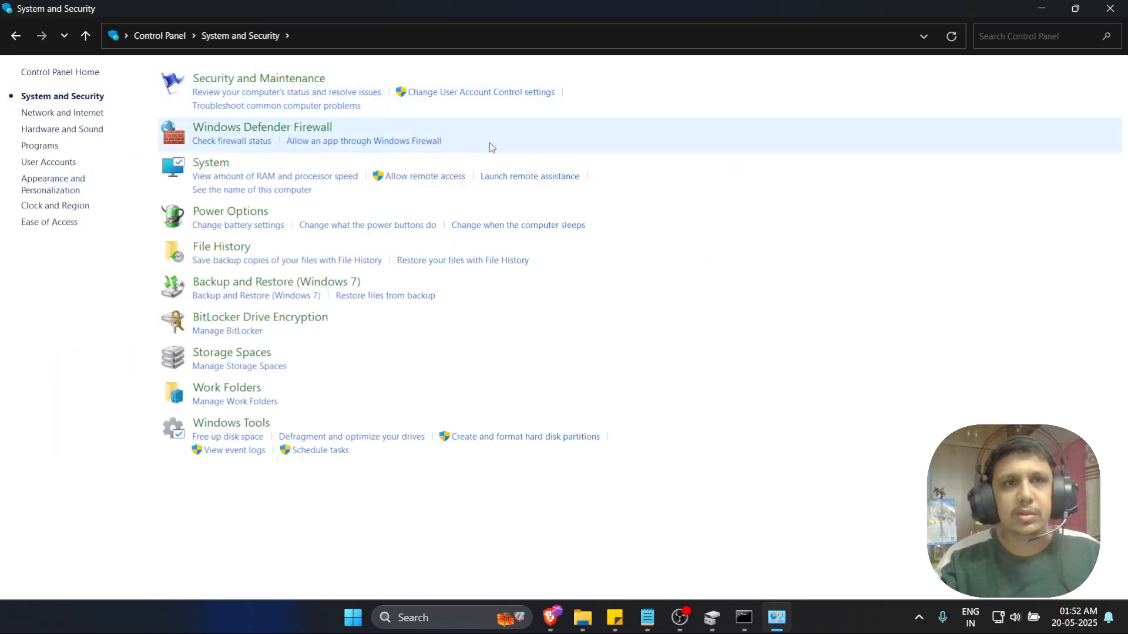
{"action": "mouse_move", "coordinate": [260, 317]}
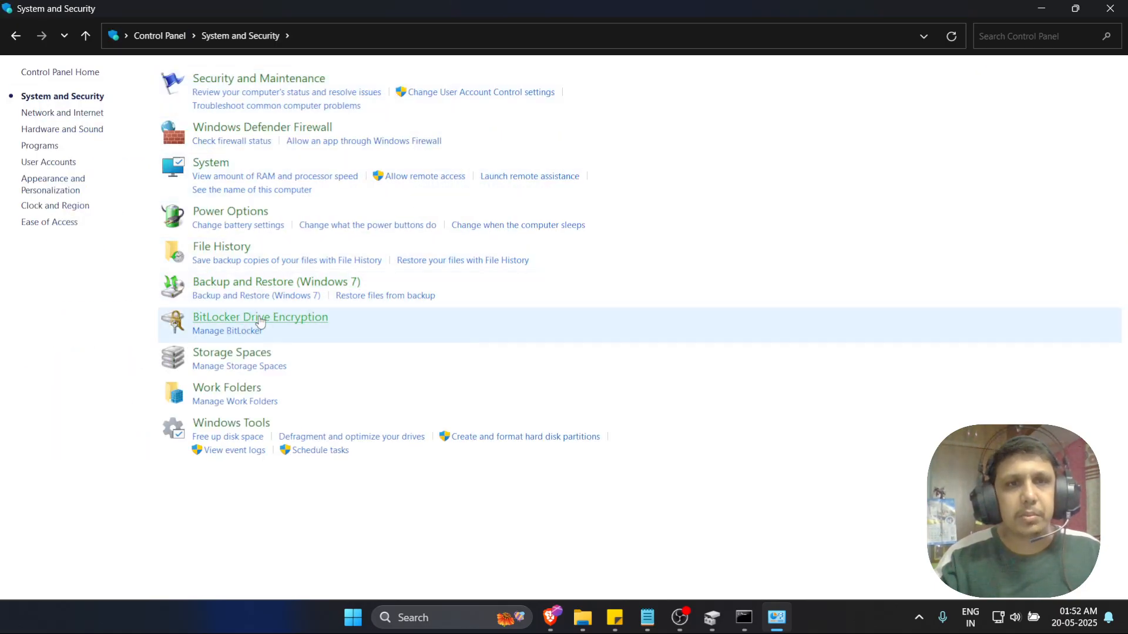
{"action": "mouse_move", "coordinate": [260, 316]}
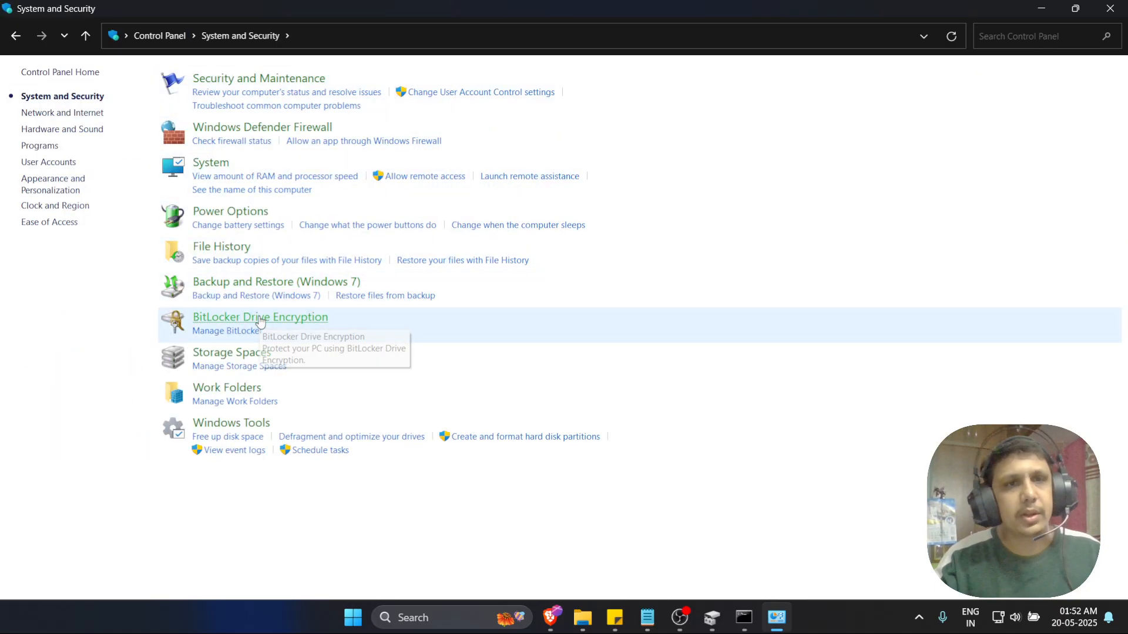
{"action": "left_click", "coordinate": [259, 317]}
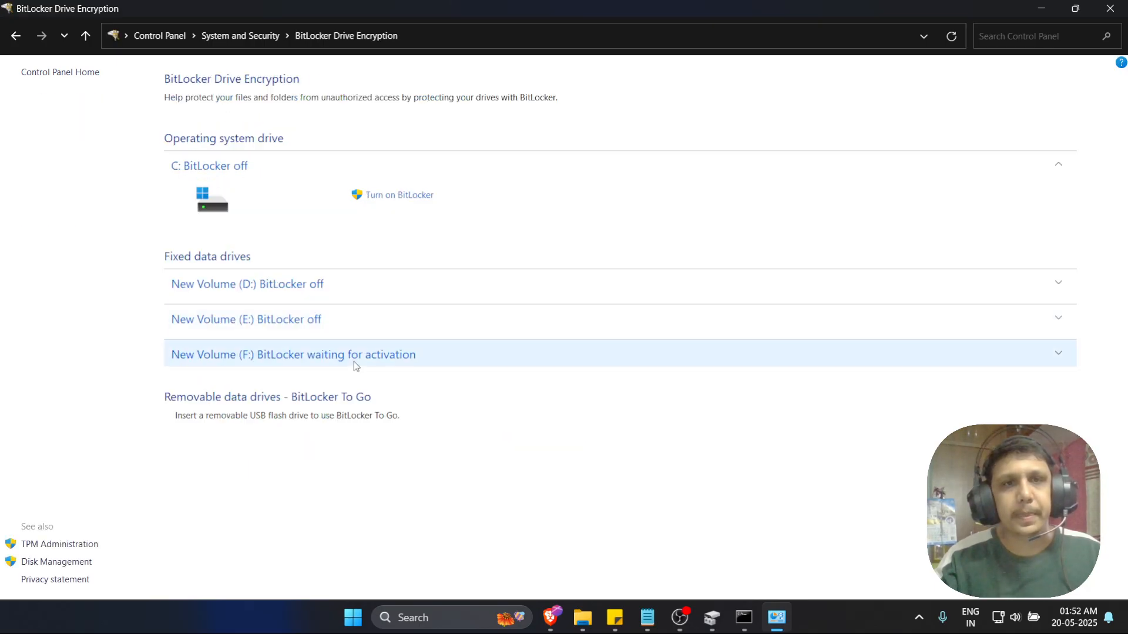
{"action": "left_click", "coordinate": [292, 354]}
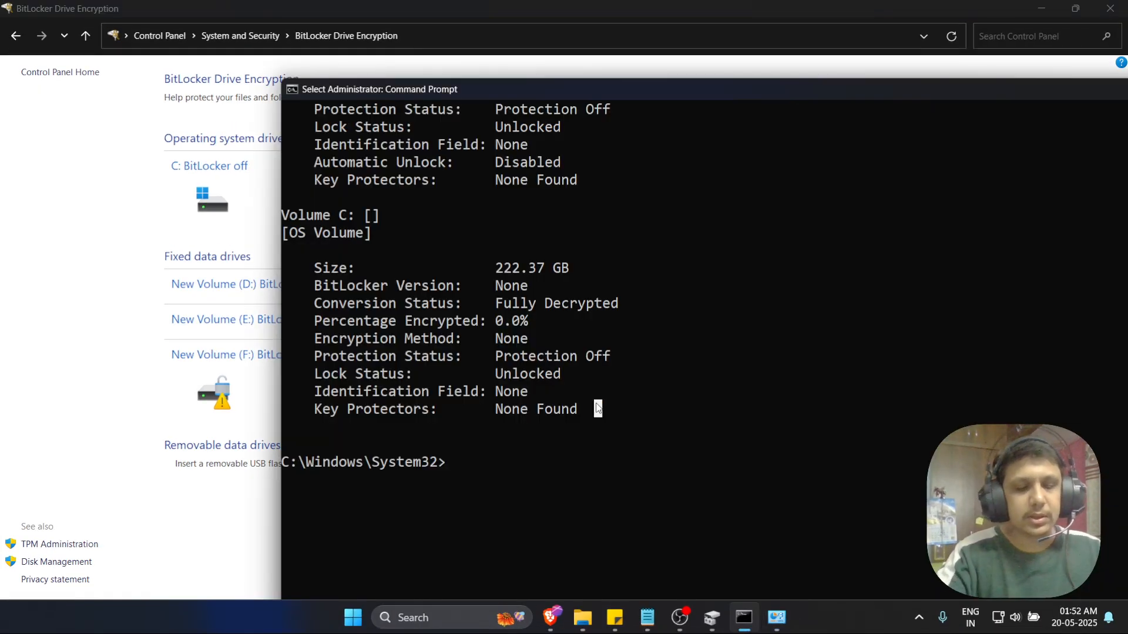
Run manage-bde -off f: to start decrypting drive F and review the output.
{"action": "type", "text": "manaage"}
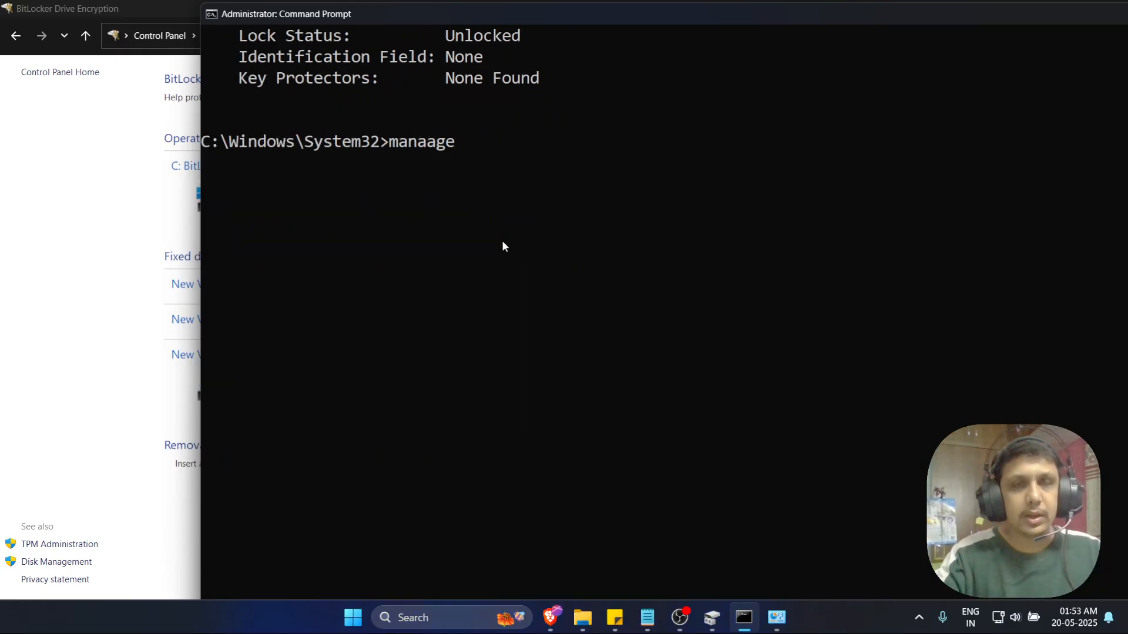
{"action": "type", "text": "manage-"}
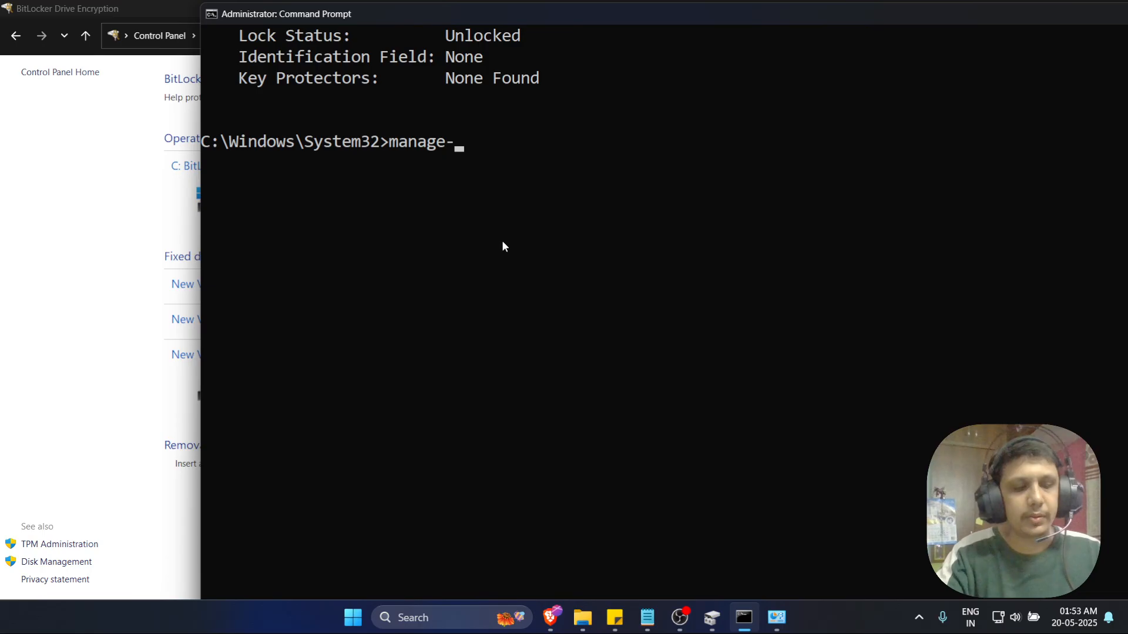
{"action": "type", "text": "bde"}
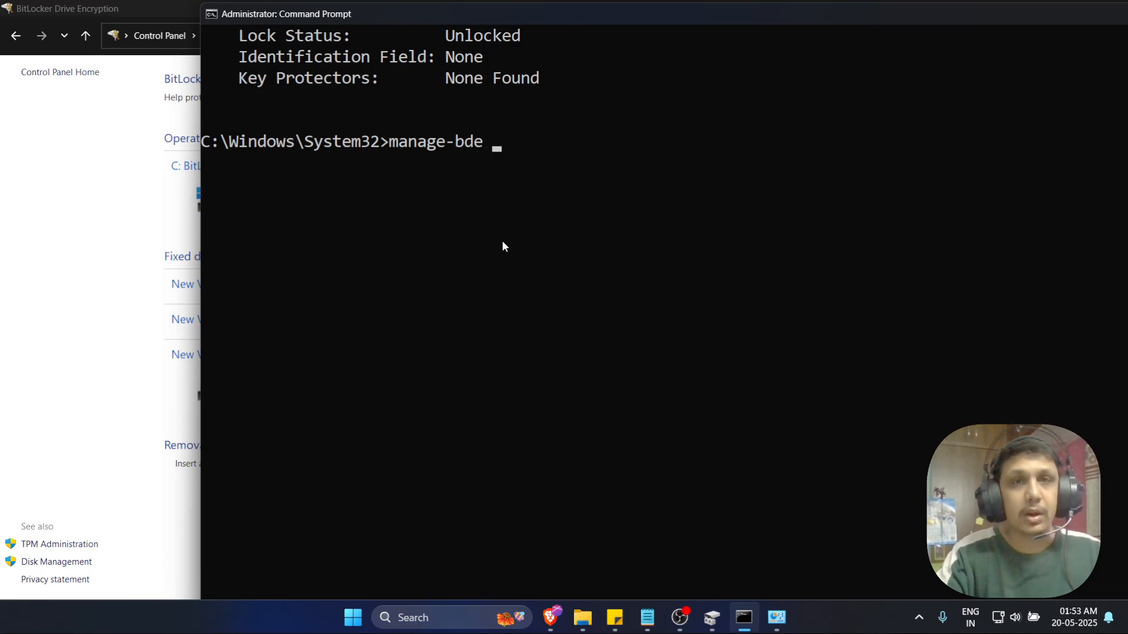
{"action": "type", "text": "-off f"}
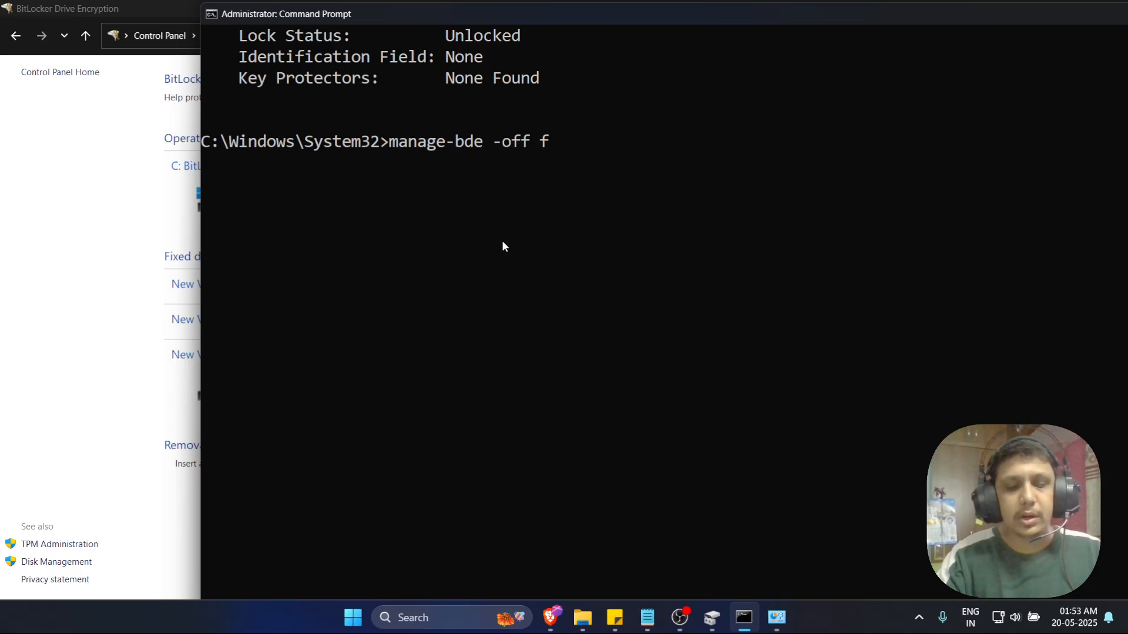
{"action": "type", "text": ":"}
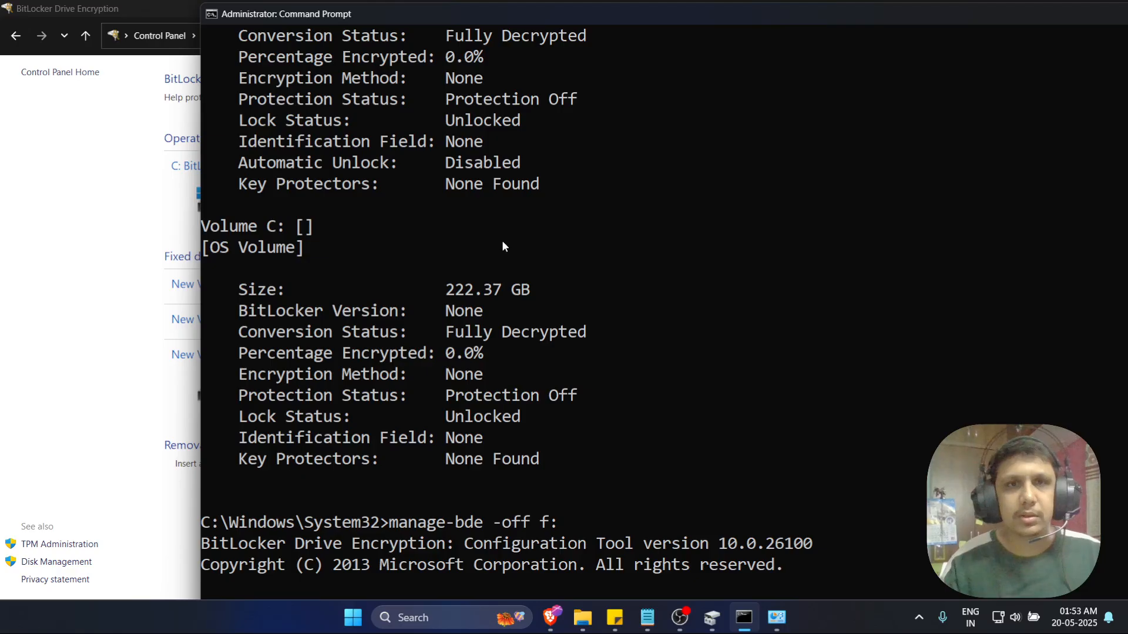
{"action": "key", "text": "enter"}
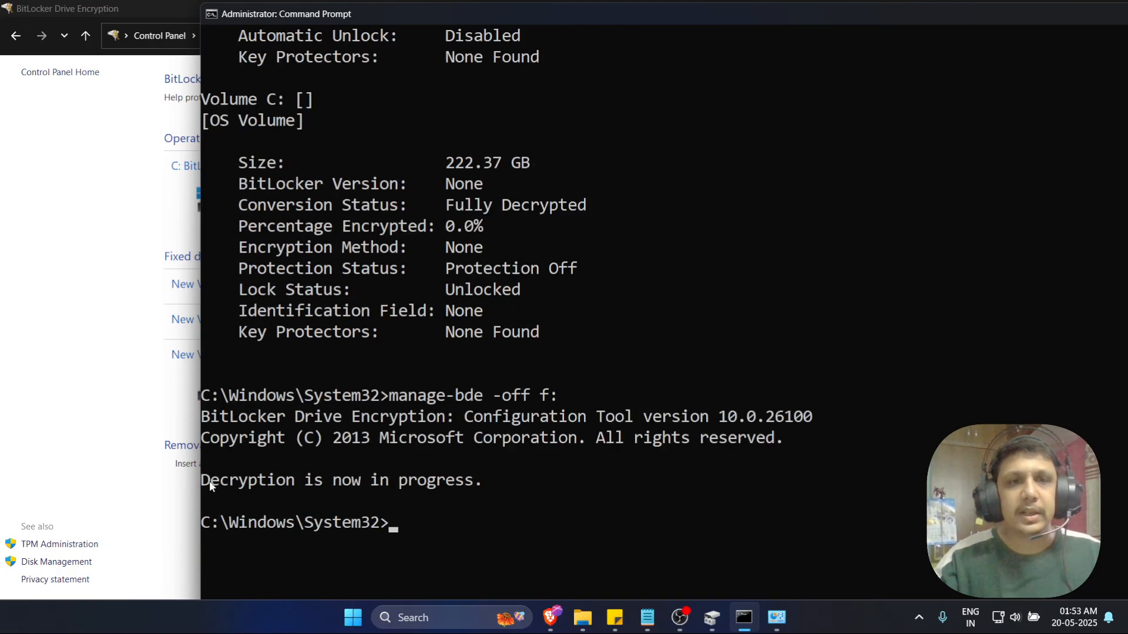
{"action": "left_click_drag", "start_coordinate": [201, 479], "coordinate": [473, 480]}
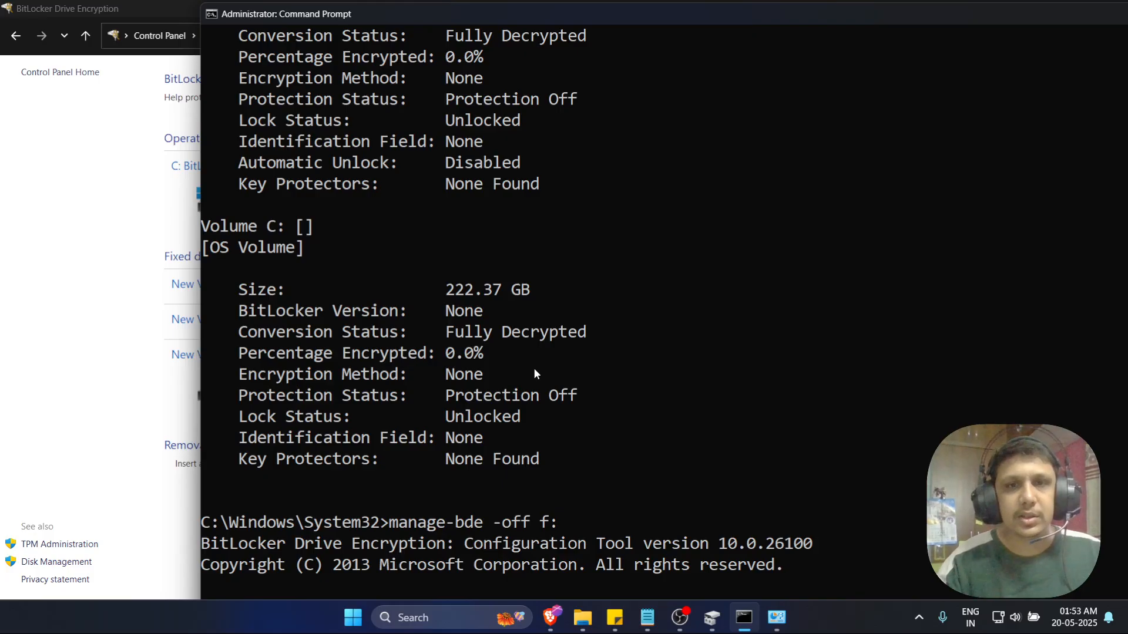
Run manage-bde -status f: to confirm Fully Decrypted, then check F: in This PC.
{"action": "type", "text": "manage-bde -status"}
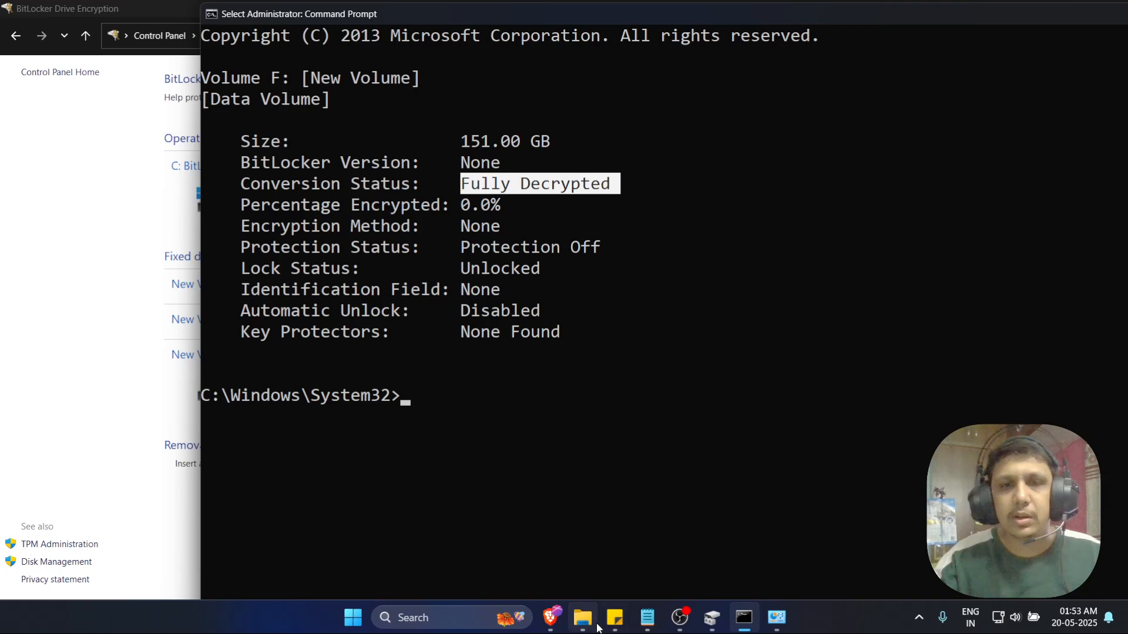
{"action": "left_click", "coordinate": [581, 617]}
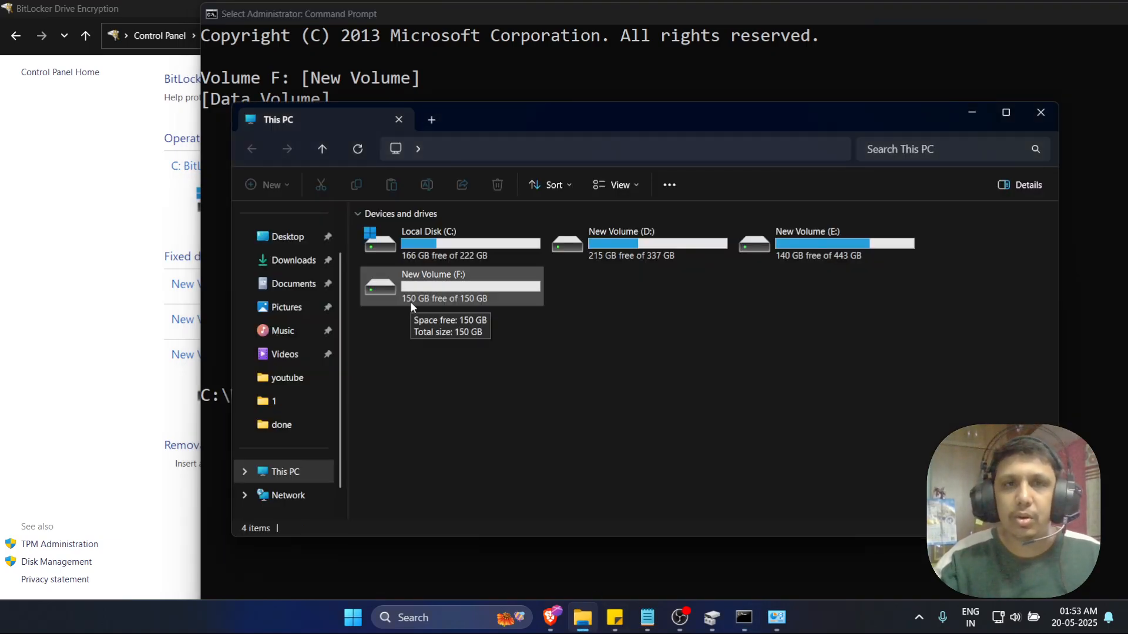
{"action": "mouse_move", "coordinate": [634, 388]}
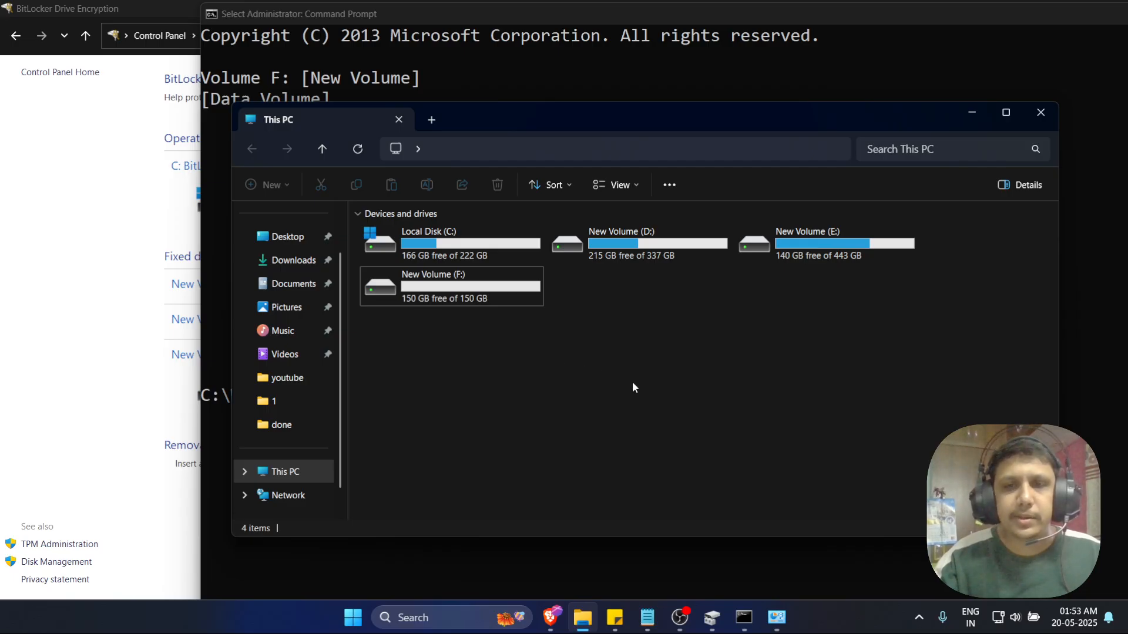
Return to Disk Management to confirm New Volume (F:) is a healthy 151 GB NTFS partition.
{"action": "left_click", "coordinate": [709, 617]}
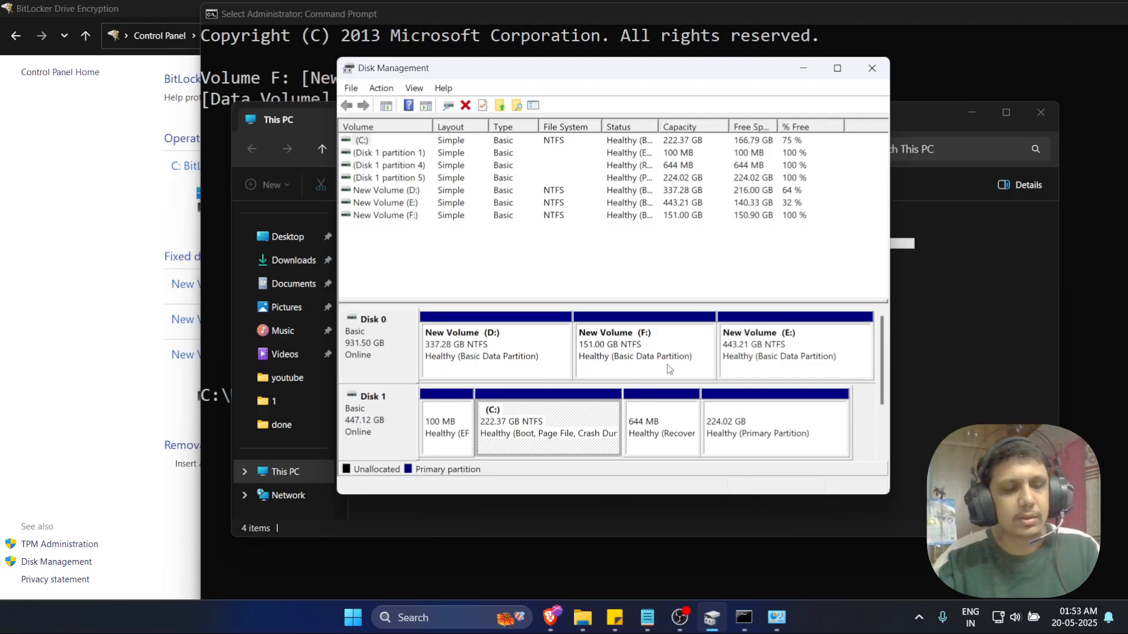
{"action": "mouse_move", "coordinate": [665, 370]}
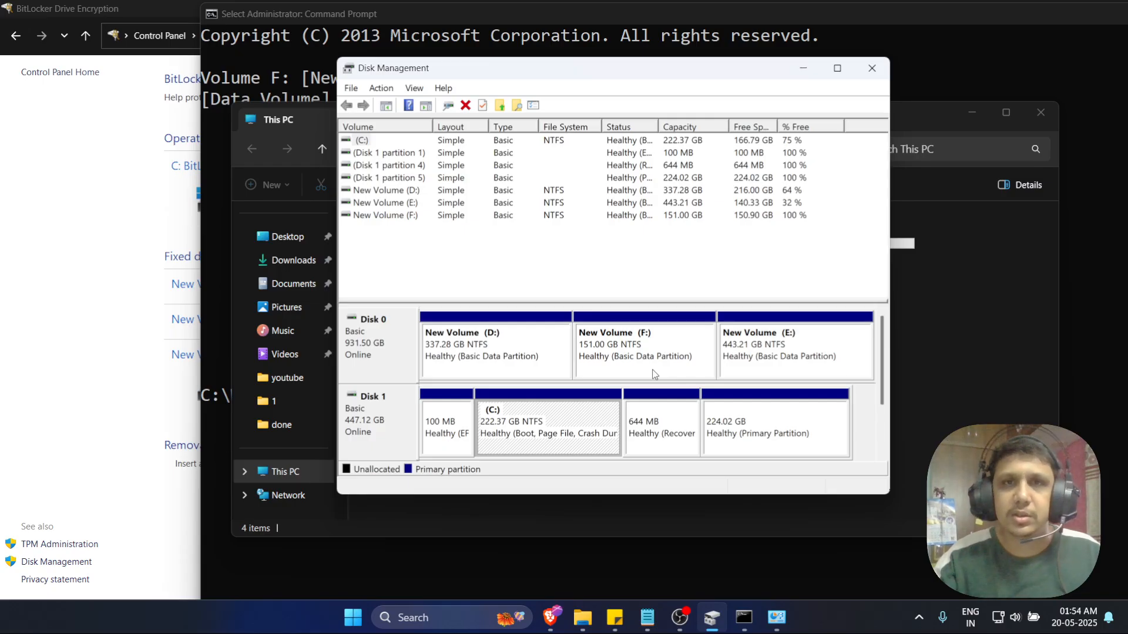
{"action": "mouse_move", "coordinate": [769, 580]}
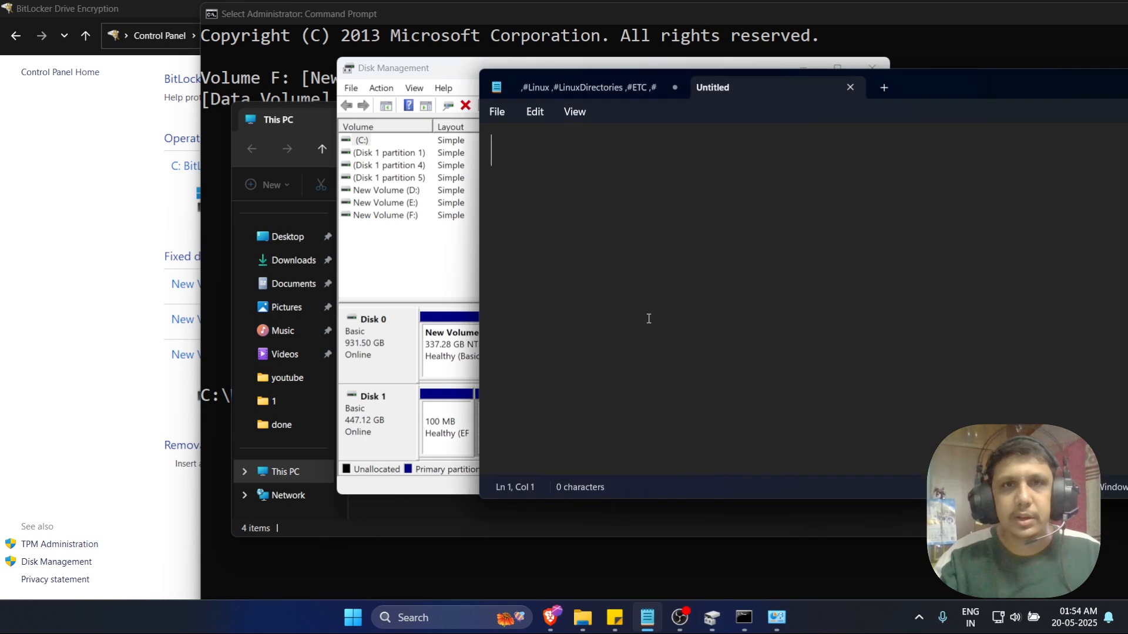
Note the lines 'diskmgmt.msc' and 'cmd ---> as admin' in Notepad.
{"action": "type", "text": "diskmgmt"}
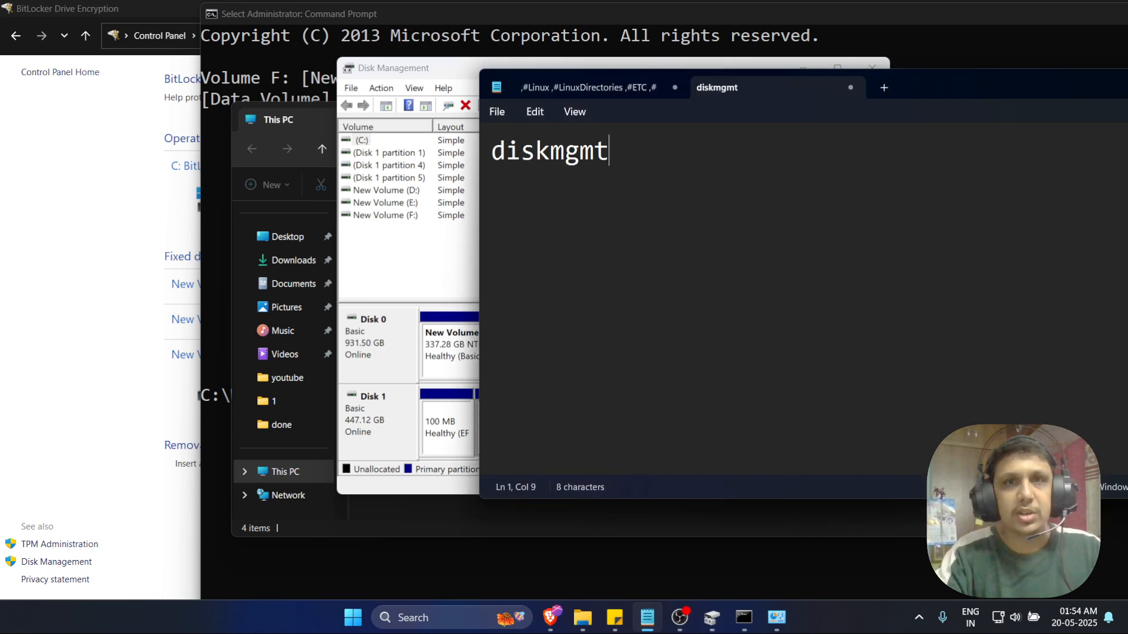
{"action": "type", "text": ".msc"}
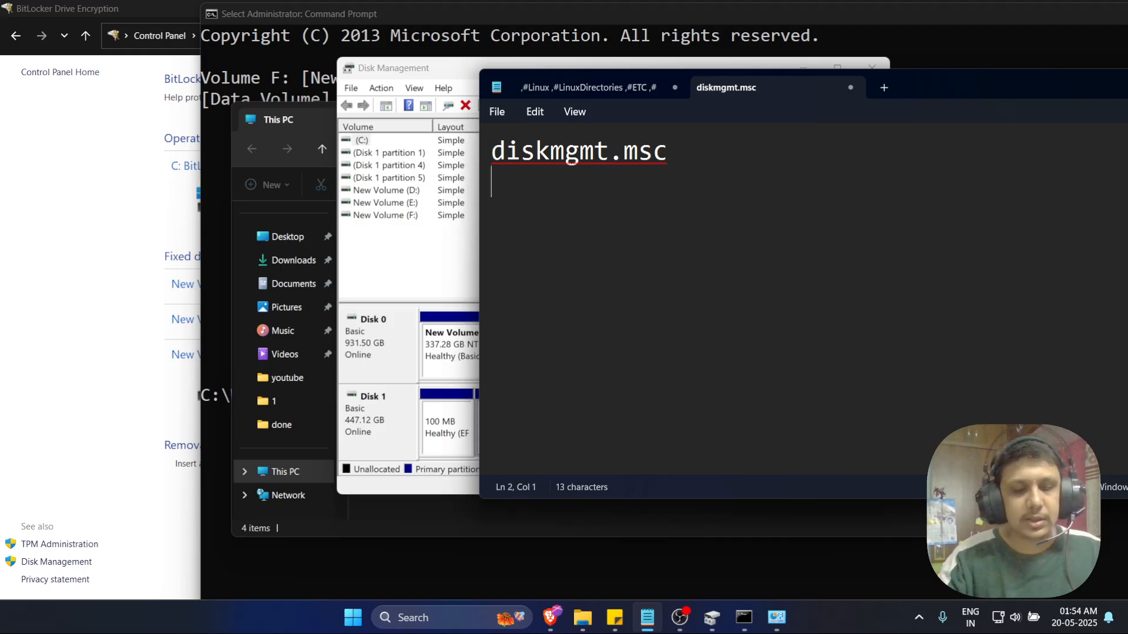
{"action": "type", "text": "cmd"}
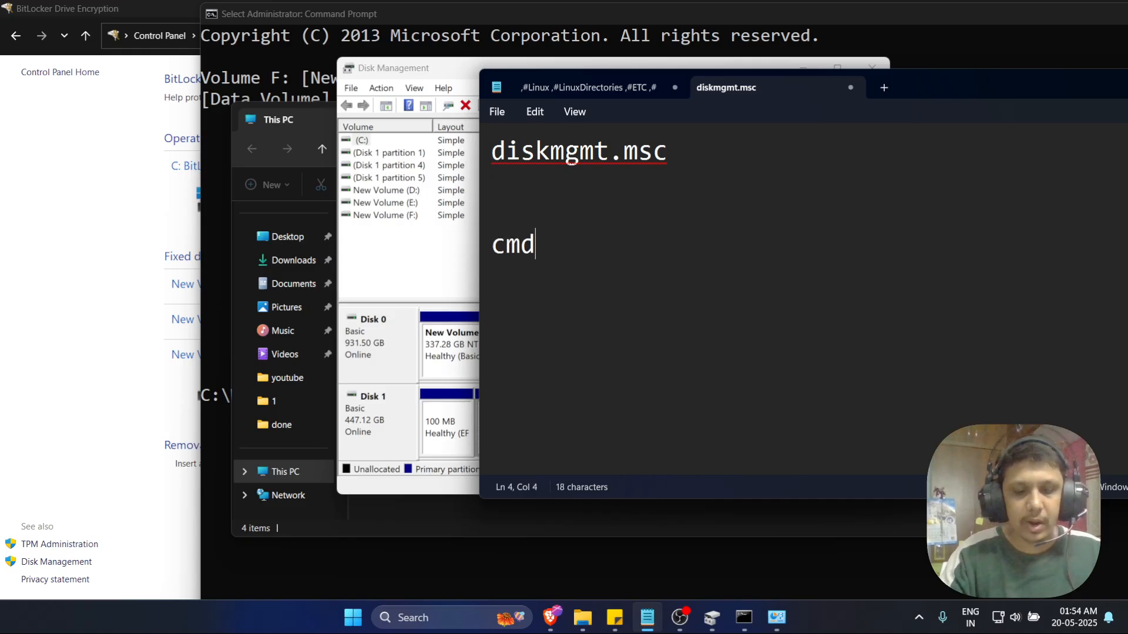
{"action": "type", "text": "--->"}
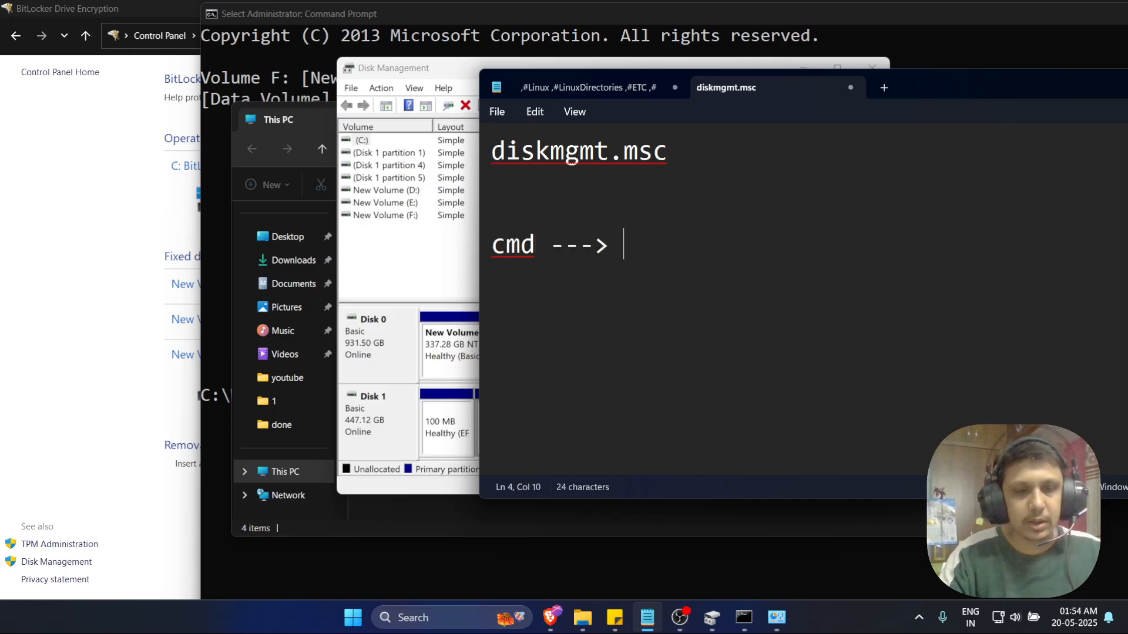
{"action": "type", "text": "as ad"}
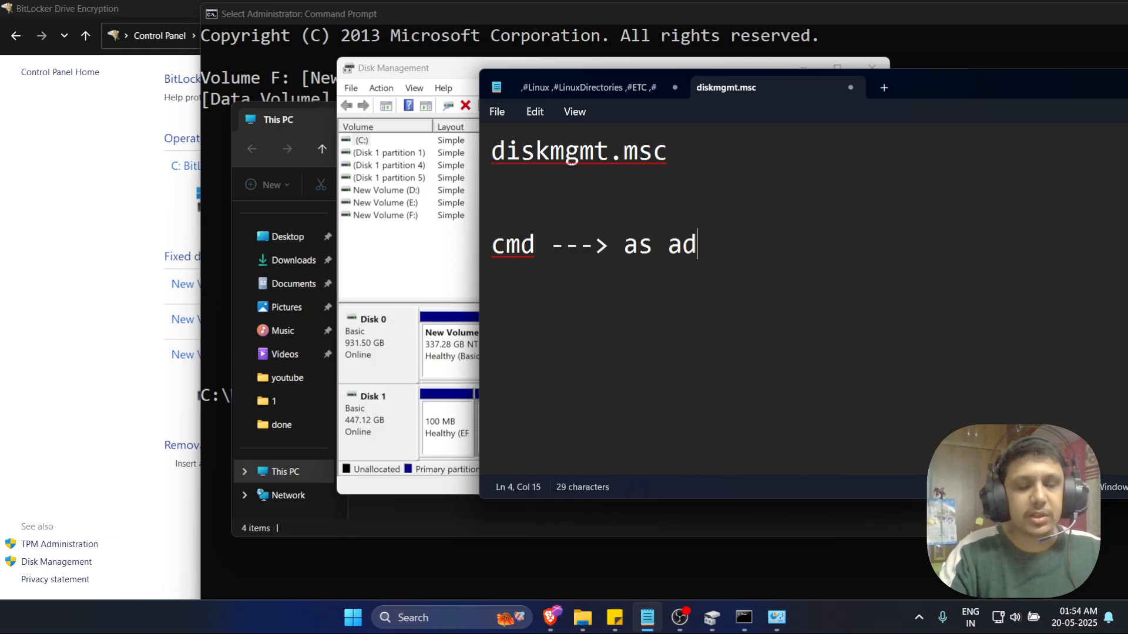
{"action": "type", "text": "min"}
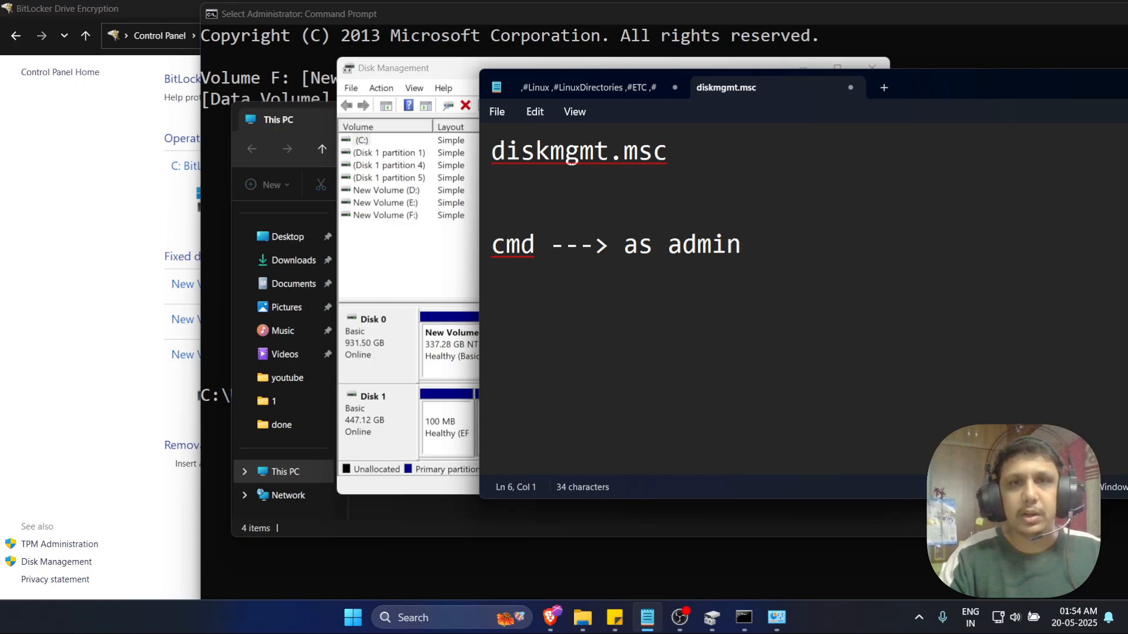
Add the lines 'manage-bde -status f:' and 'manage-dbe --off' to the note.
{"action": "type", "text": "manage-"}
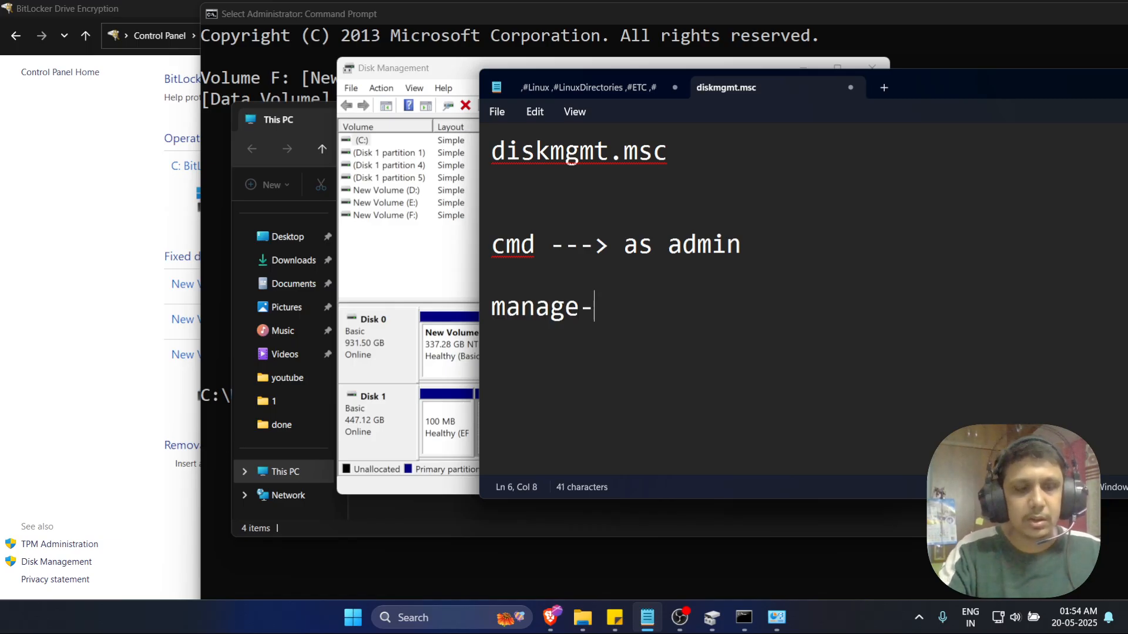
{"action": "type", "text": "bde -st"}
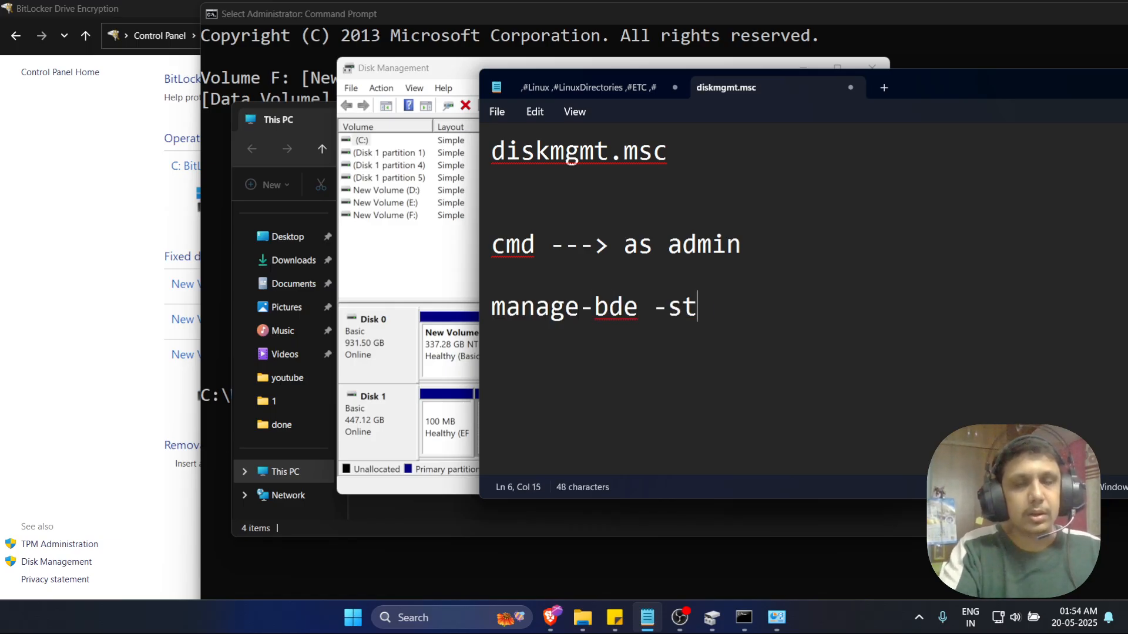
{"action": "type", "text": "atus"}
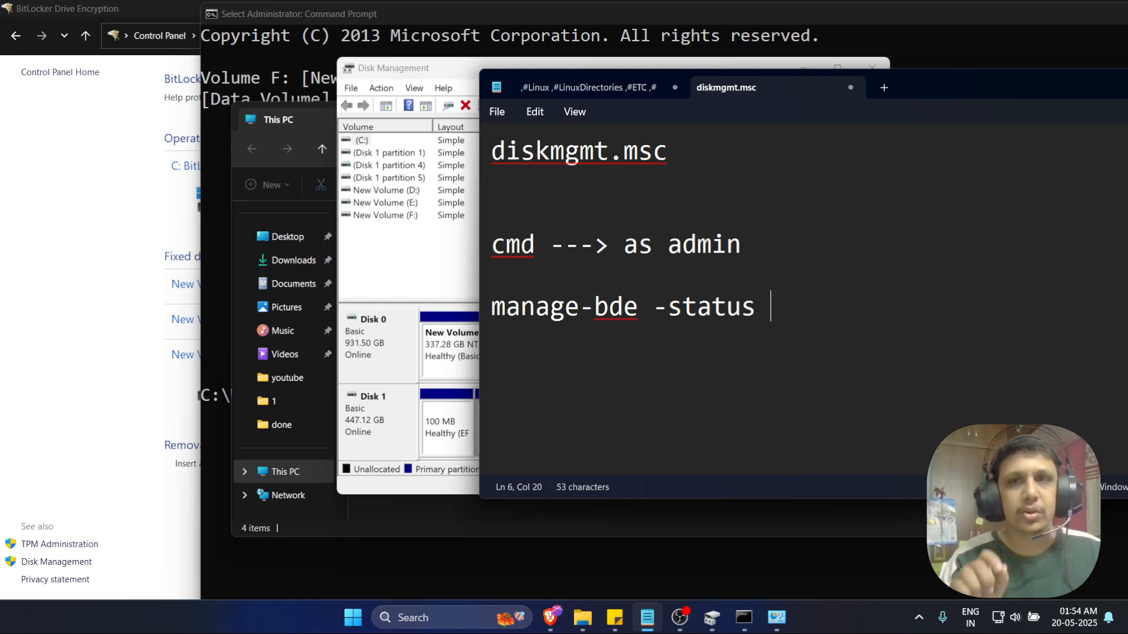
{"action": "type", "text": "f:"}
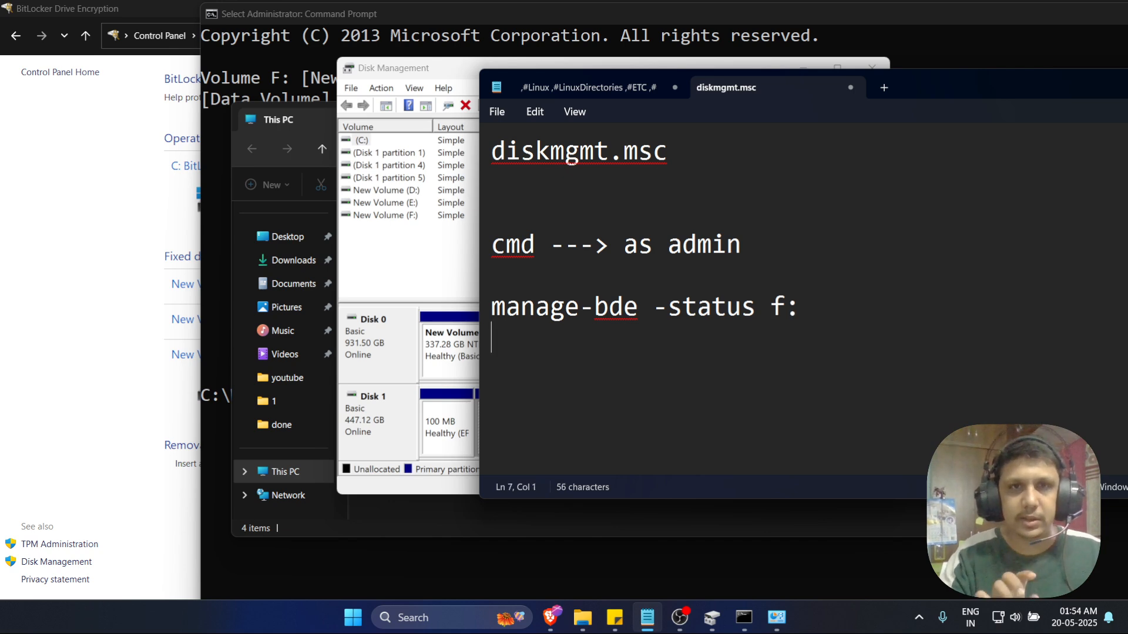
{"action": "type", "text": "m"}
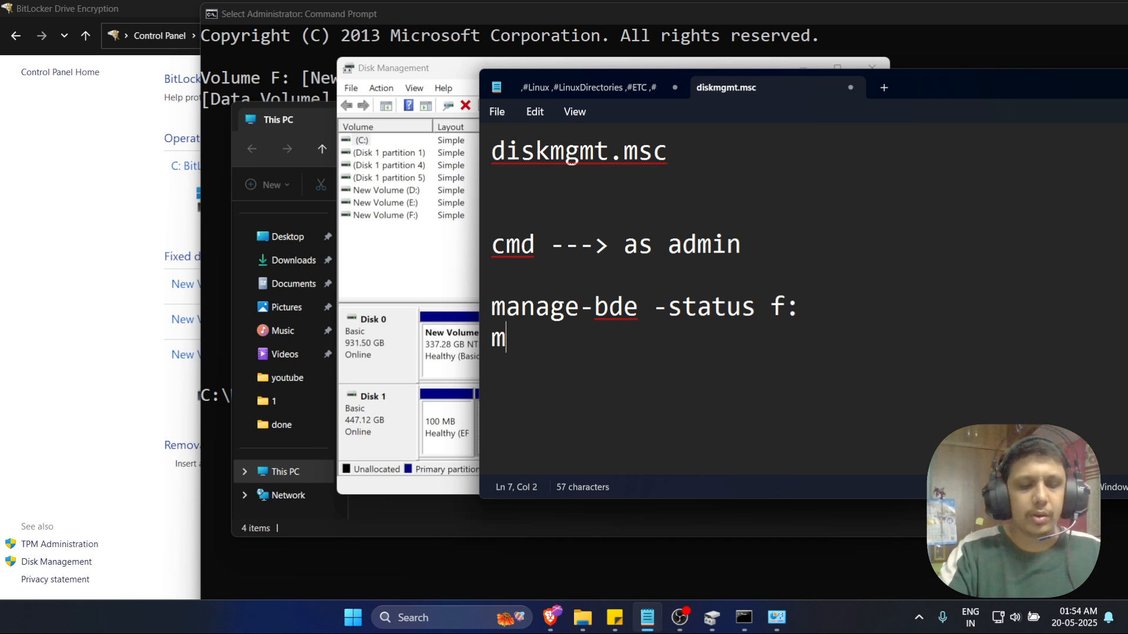
{"action": "type", "text": "anage-d"}
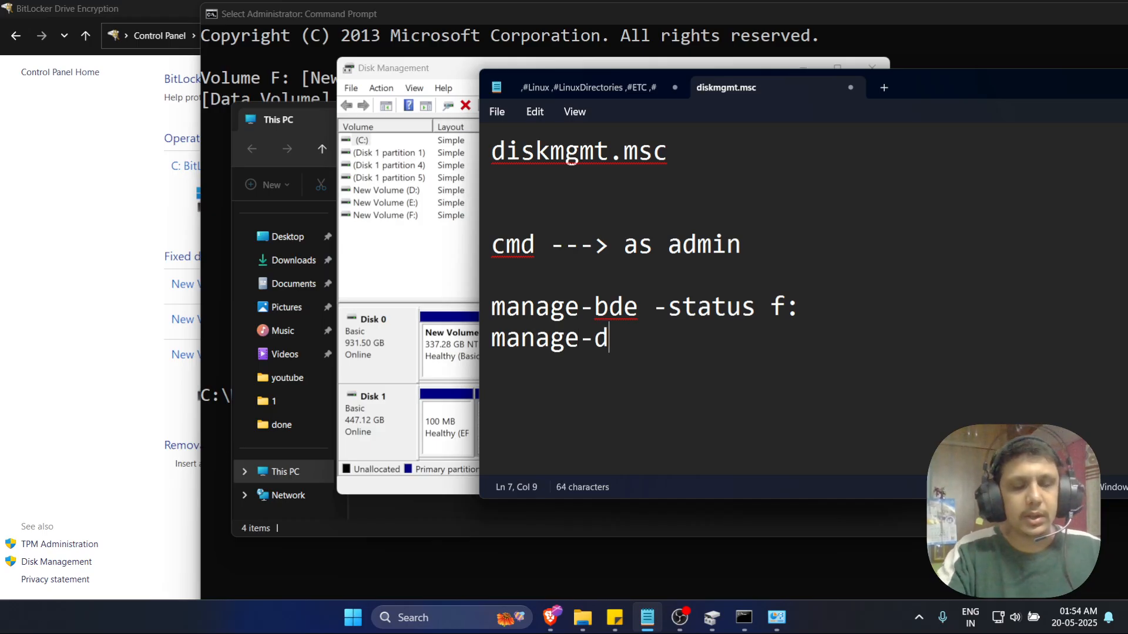
{"action": "type", "text": "be --"}
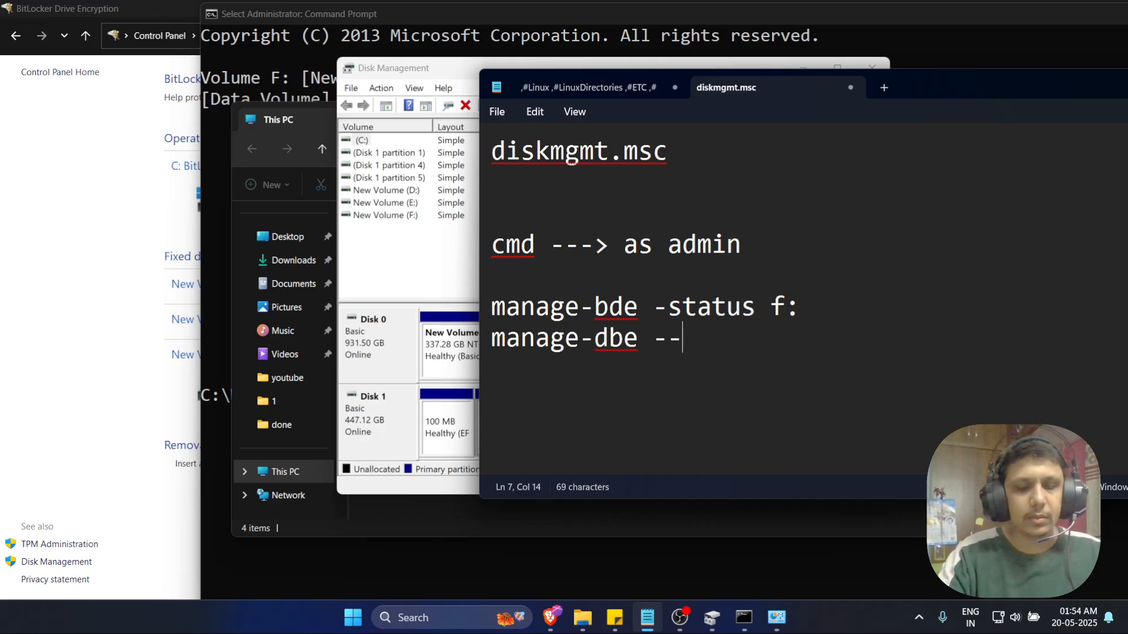
{"action": "type", "text": "off"}
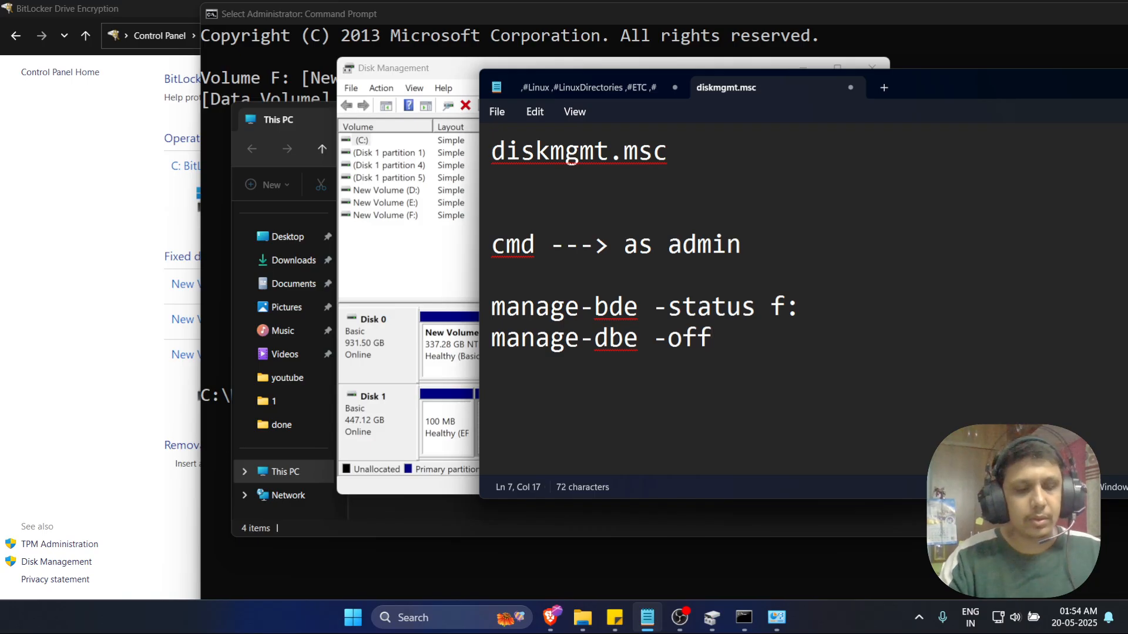